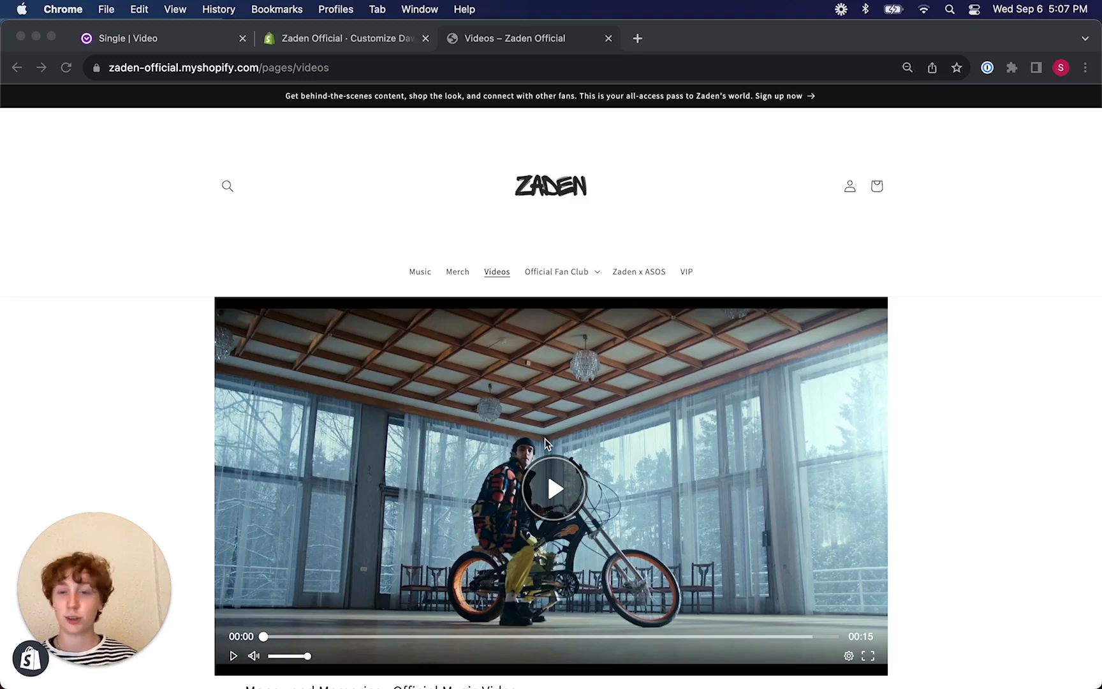
# - Switch to the Shopify theme customization tab and review the Videos template
pyautogui.scroll(-3)
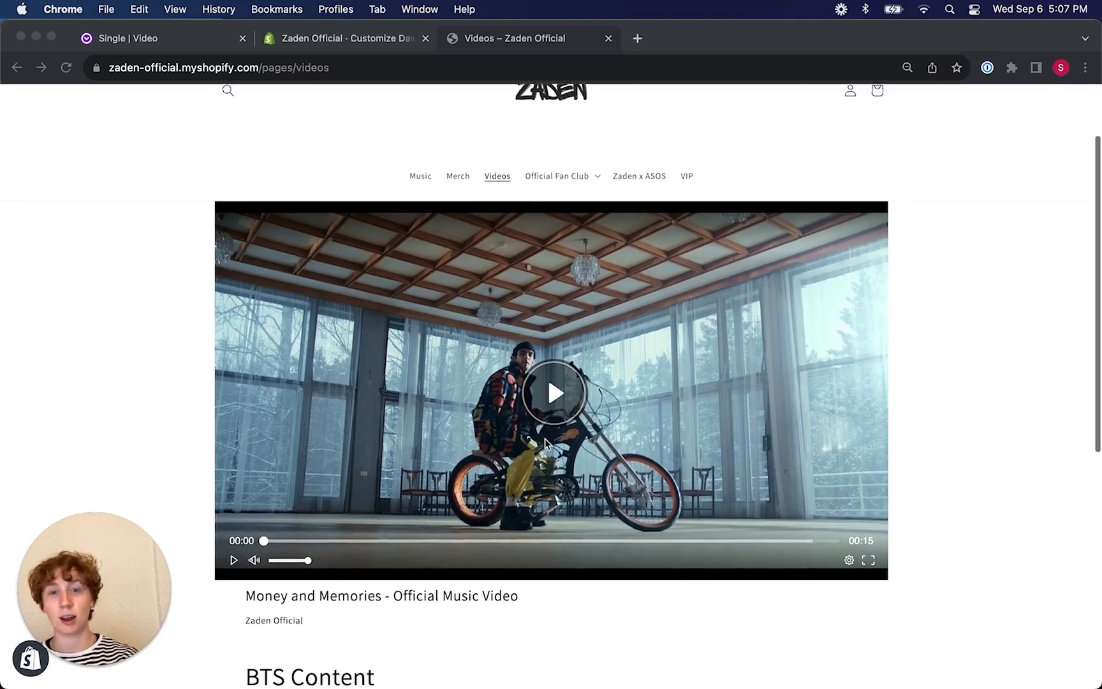
pyautogui.scroll(-3)
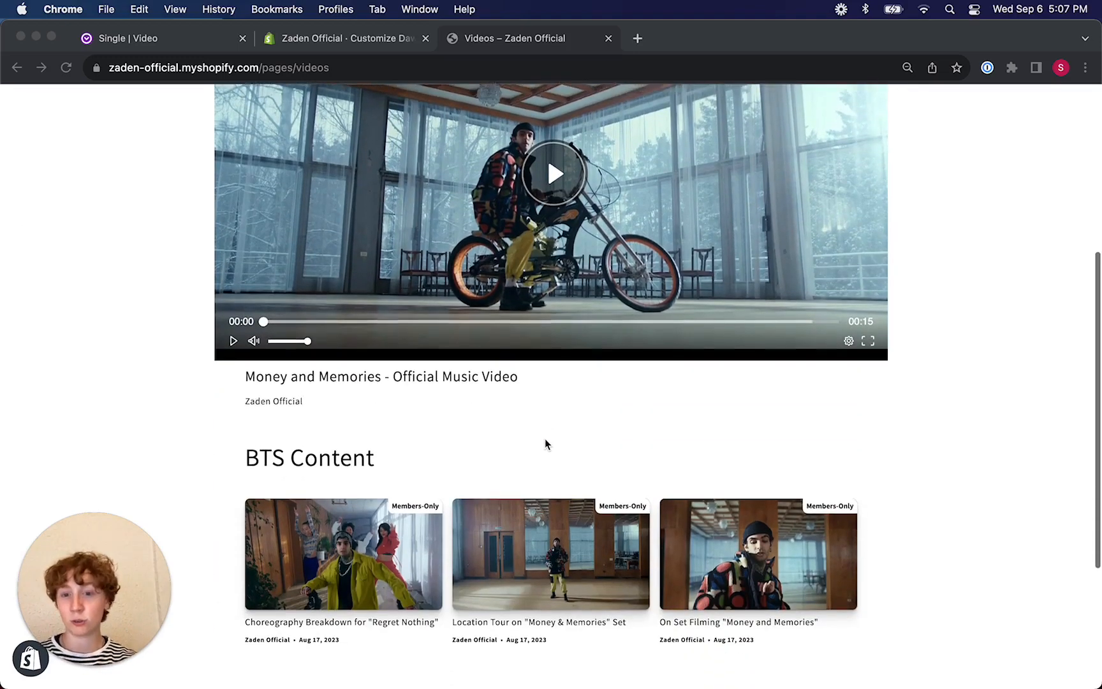
pyautogui.scroll(-3)
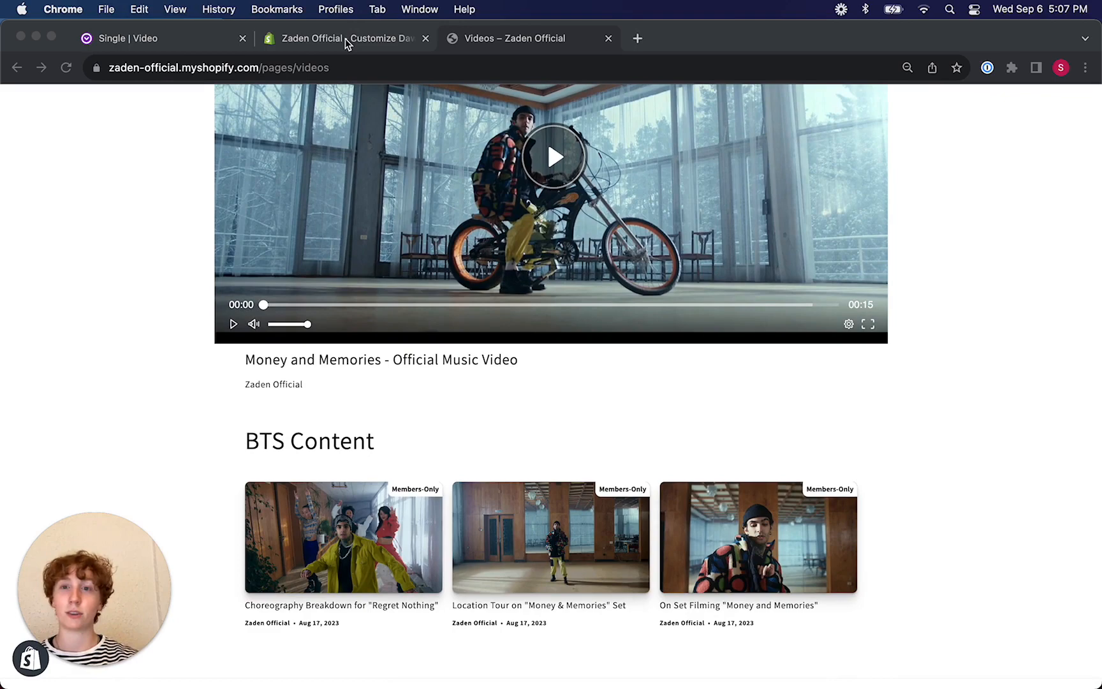
pyautogui.click(344, 38)
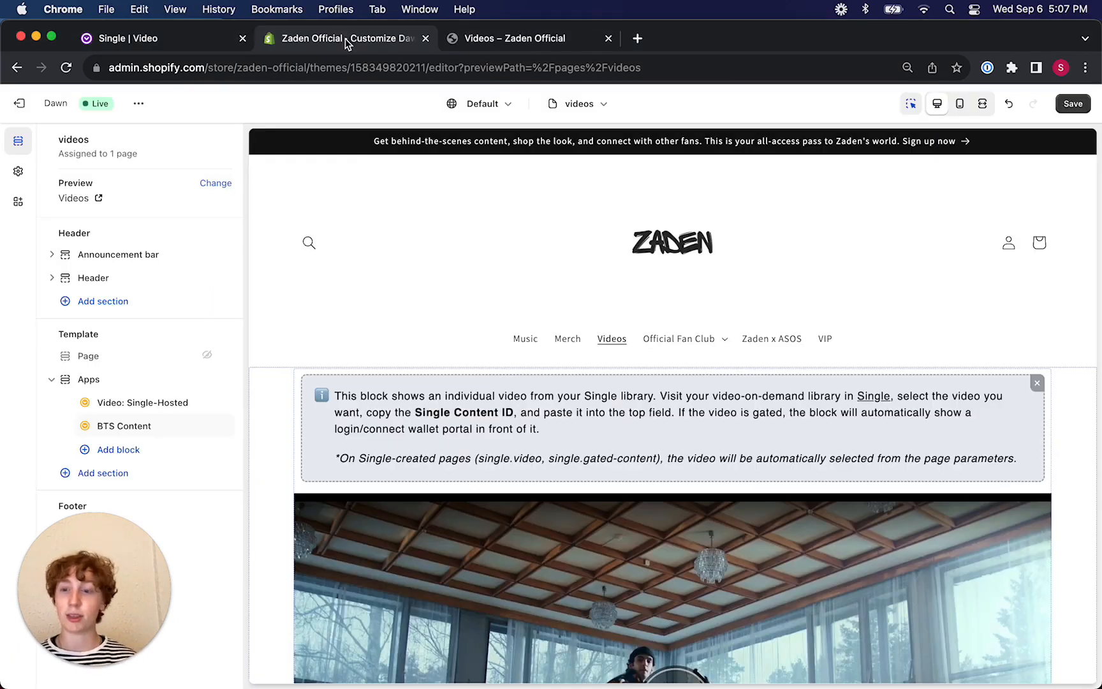
pyautogui.scroll(-3)
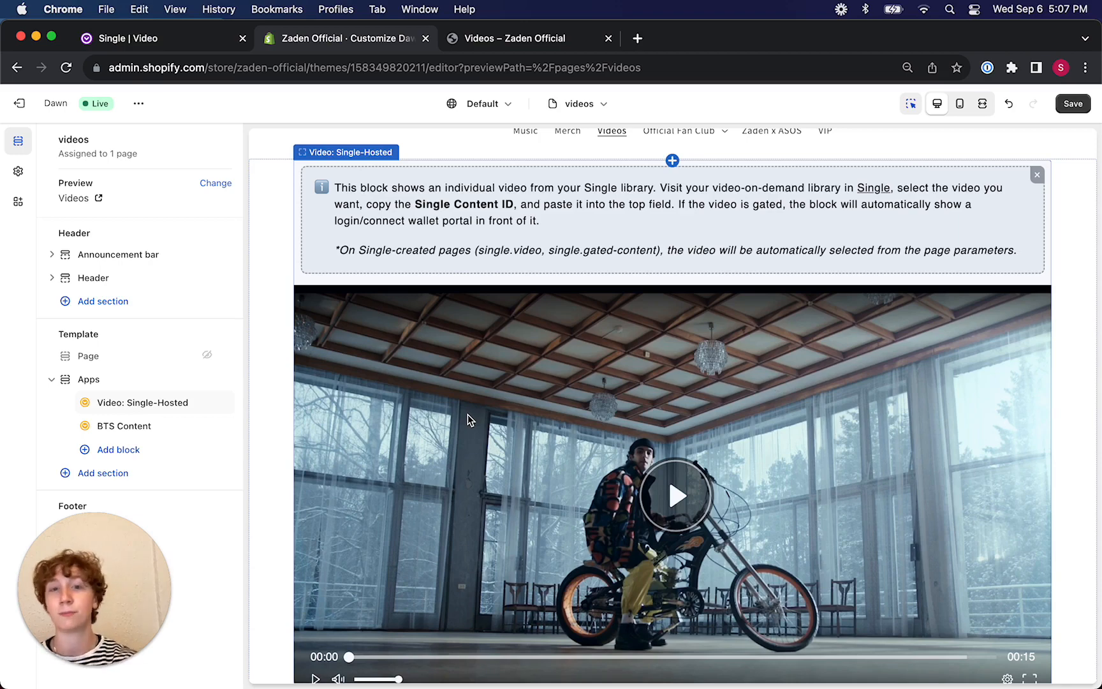
# - Select the Video: Single-Hosted block and highlight its existing Single Video Id
pyautogui.click(1037, 175)
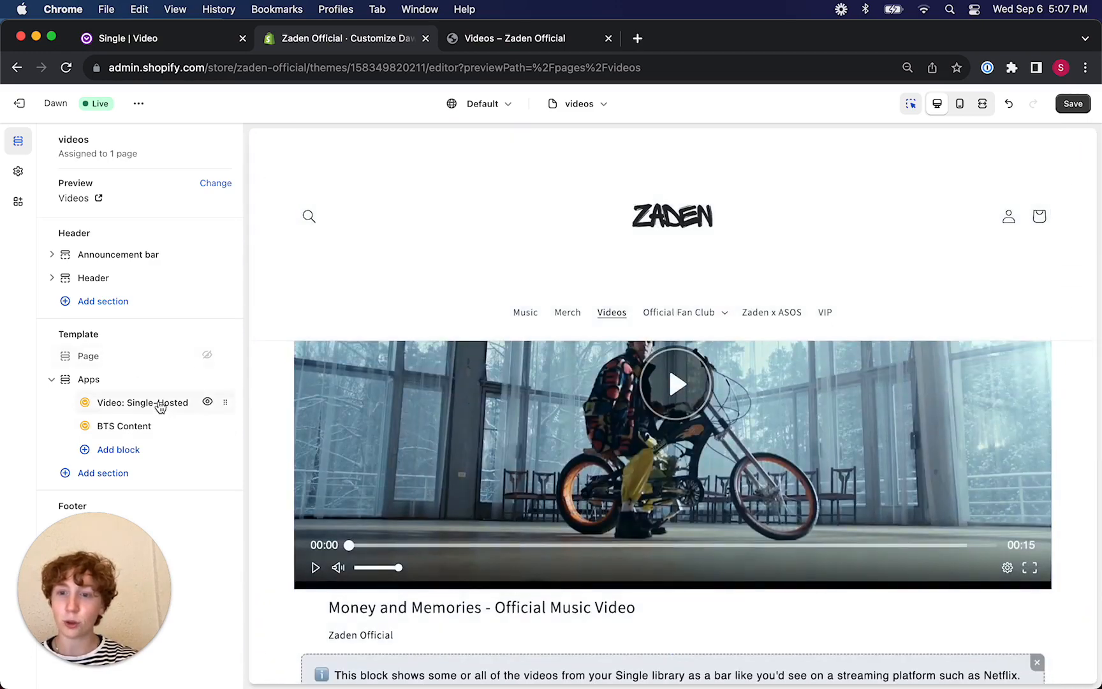
pyautogui.click(144, 402)
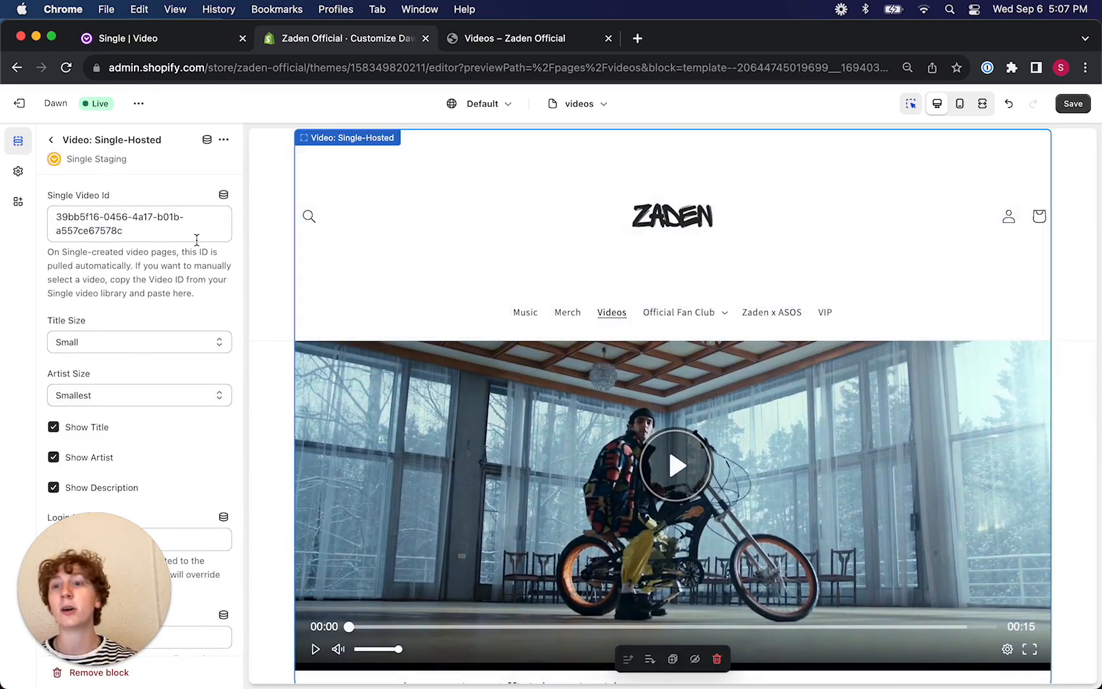
pyautogui.tripleClick(120, 224)
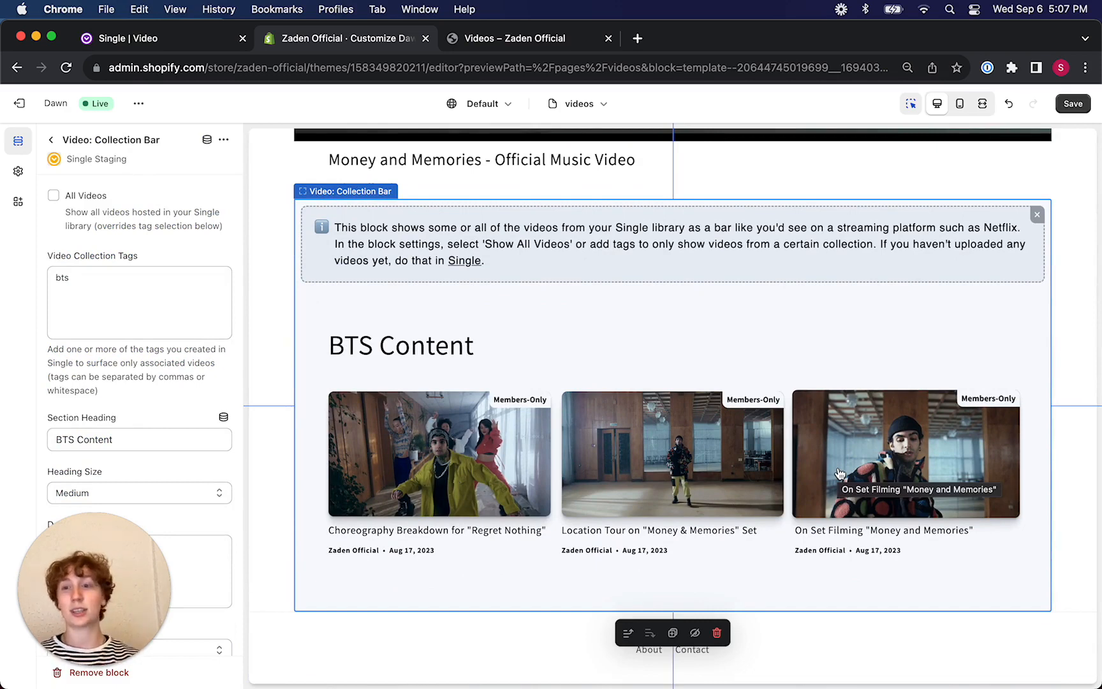
pyautogui.moveTo(120, 677)
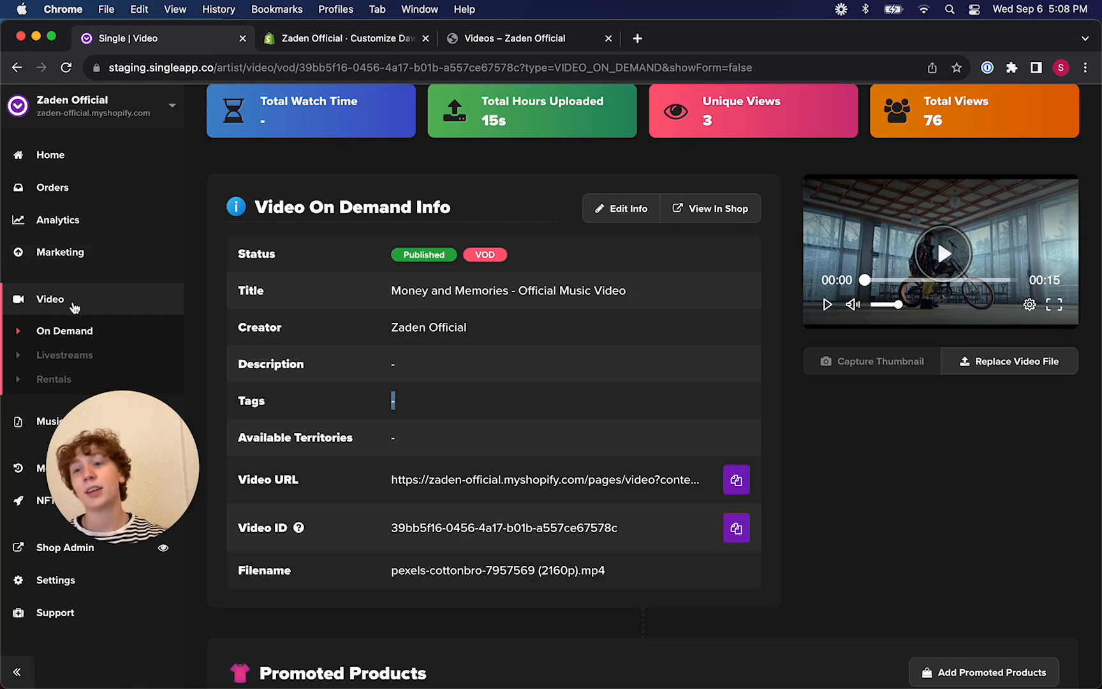
# - Locate Money and Memories in Single's On Demand library and select its Video ID
pyautogui.click(67, 330)
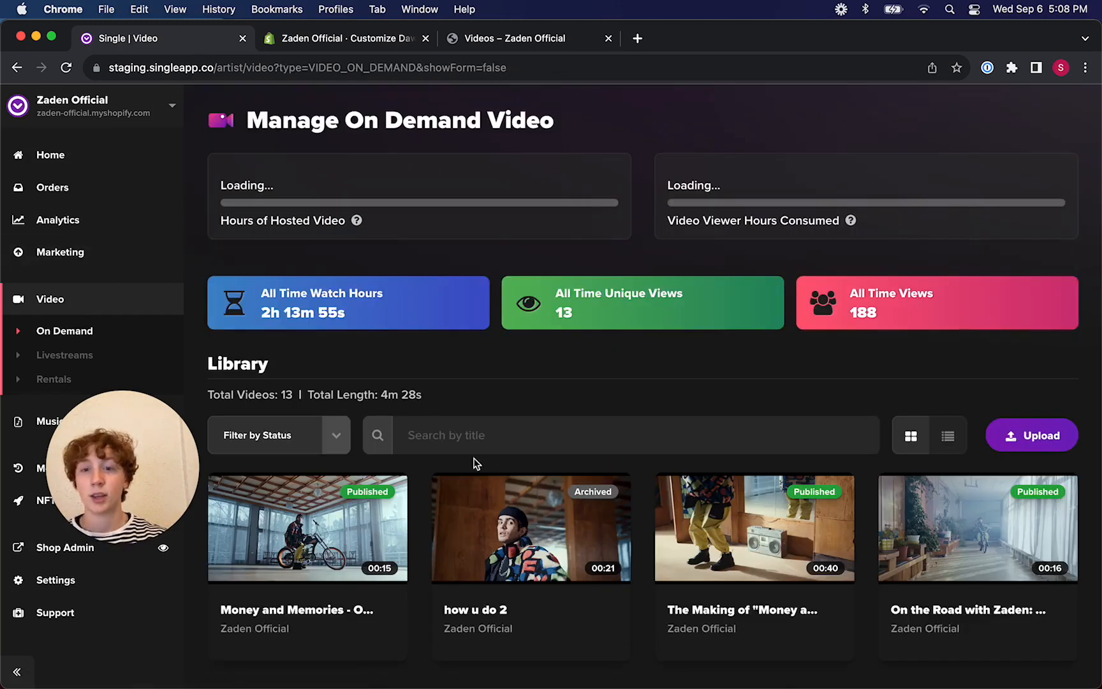
pyautogui.scroll(-3)
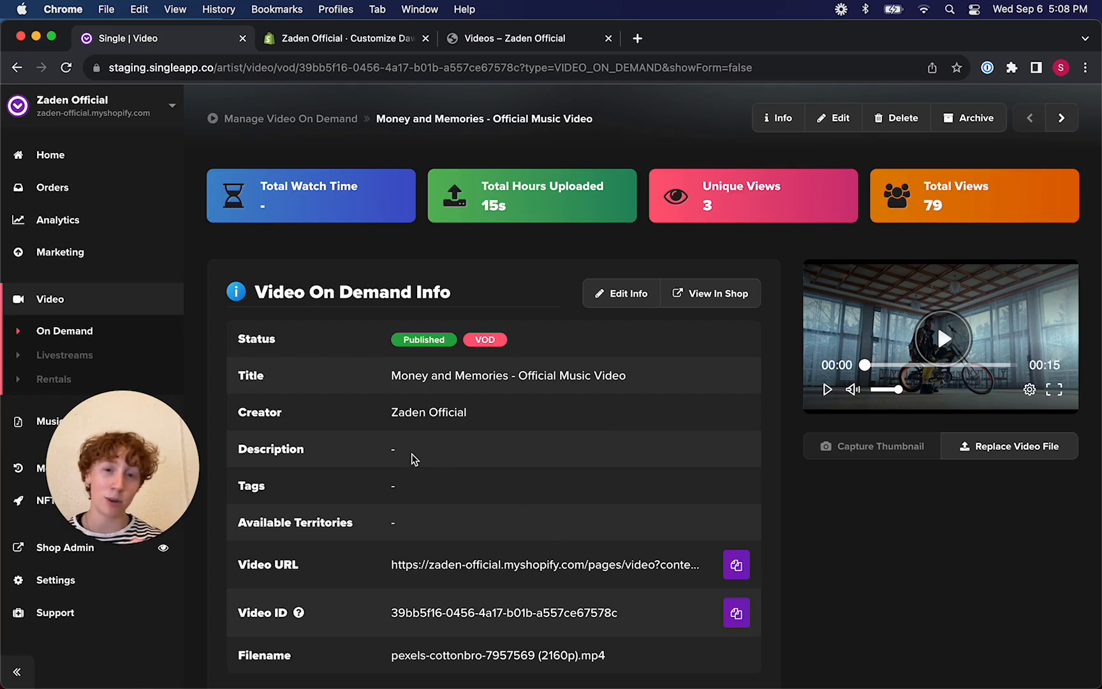
pyautogui.scroll(-3)
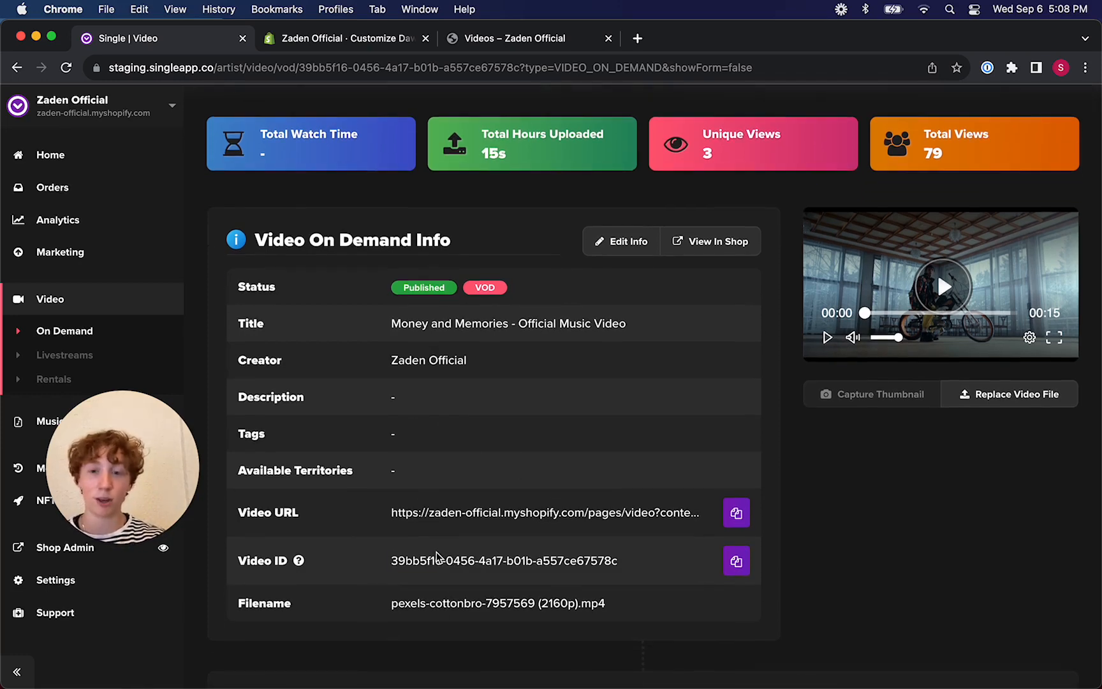
pyautogui.doubleClick(503, 561)
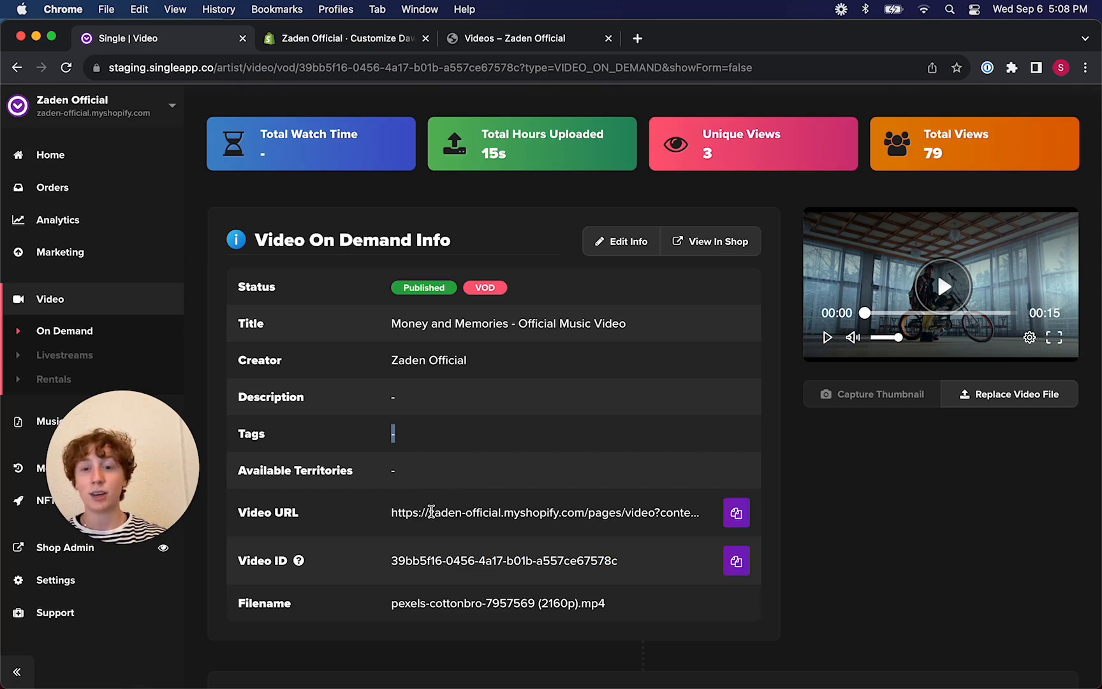
# - Copy the Money and Memories video ID and return to the theme customization tab
pyautogui.scroll(-3)
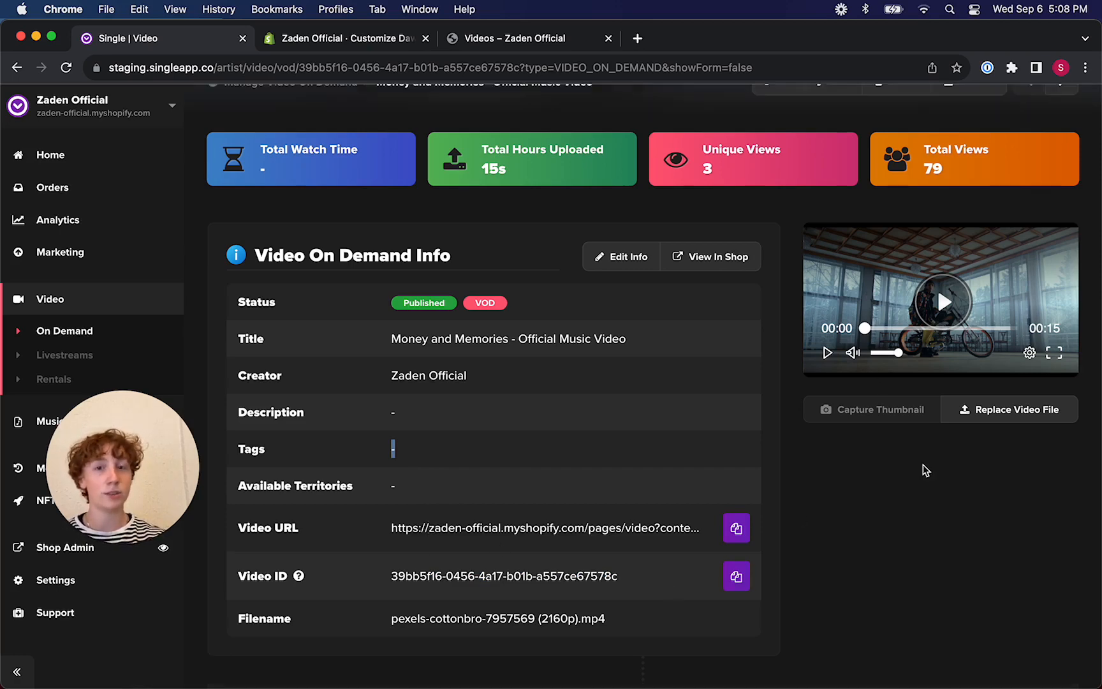
pyautogui.scroll(-3)
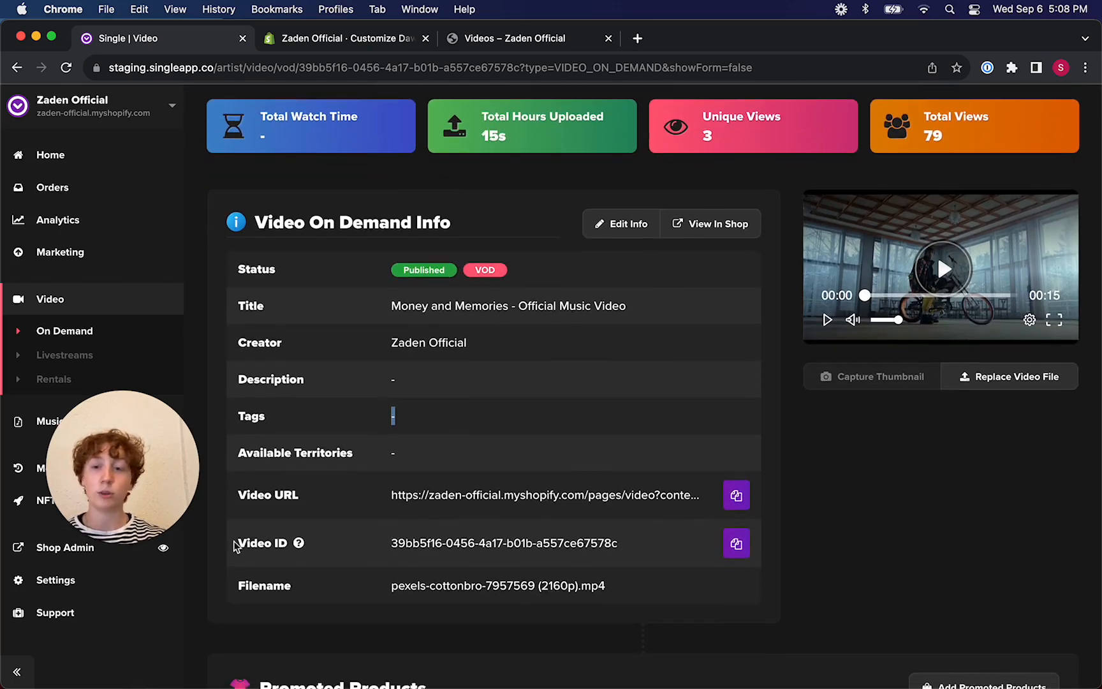
pyautogui.click(736, 543)
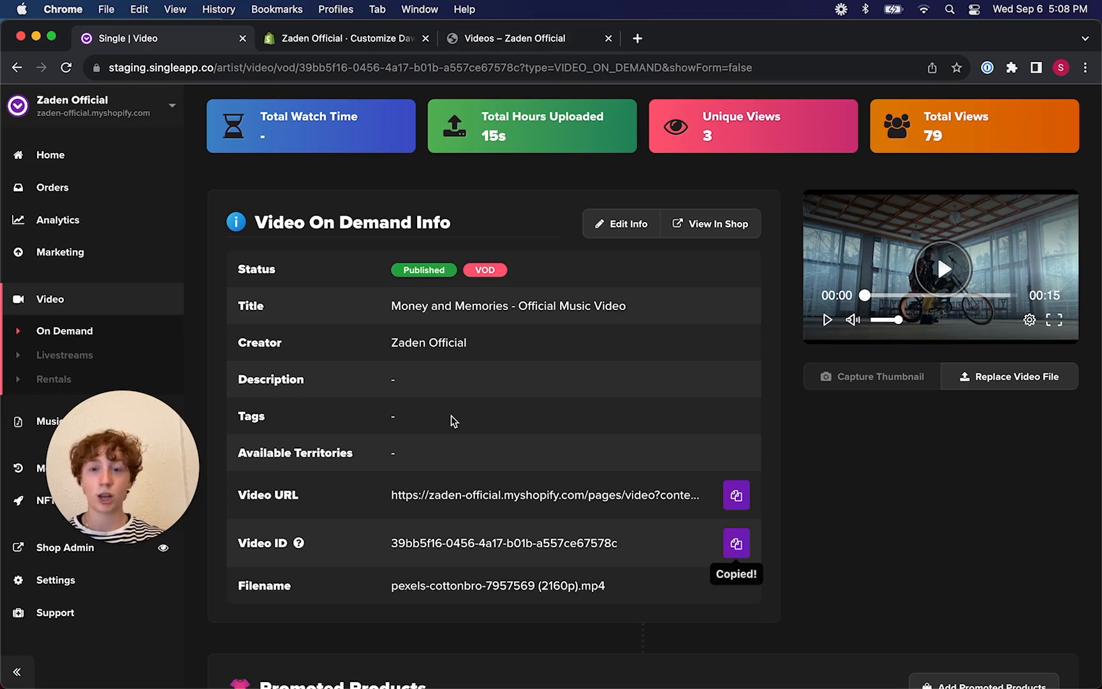
pyautogui.click(342, 38)
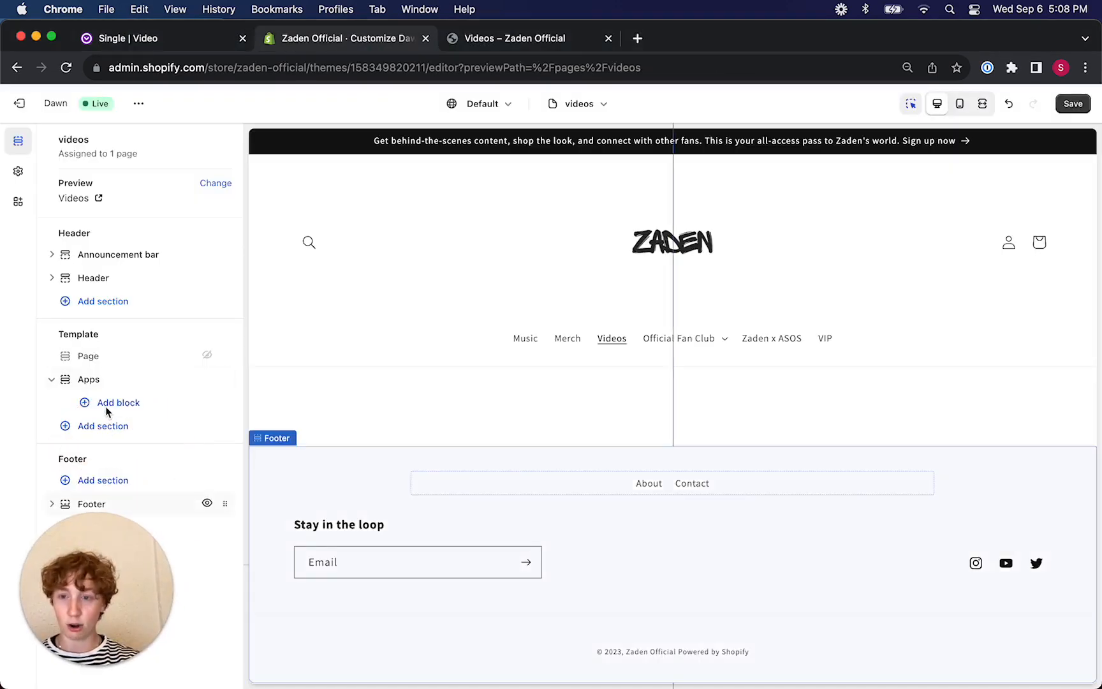
# - Add a Video: Single-Hosted app block to the Videos template by searching 'single-hosted'
pyautogui.click(117, 402)
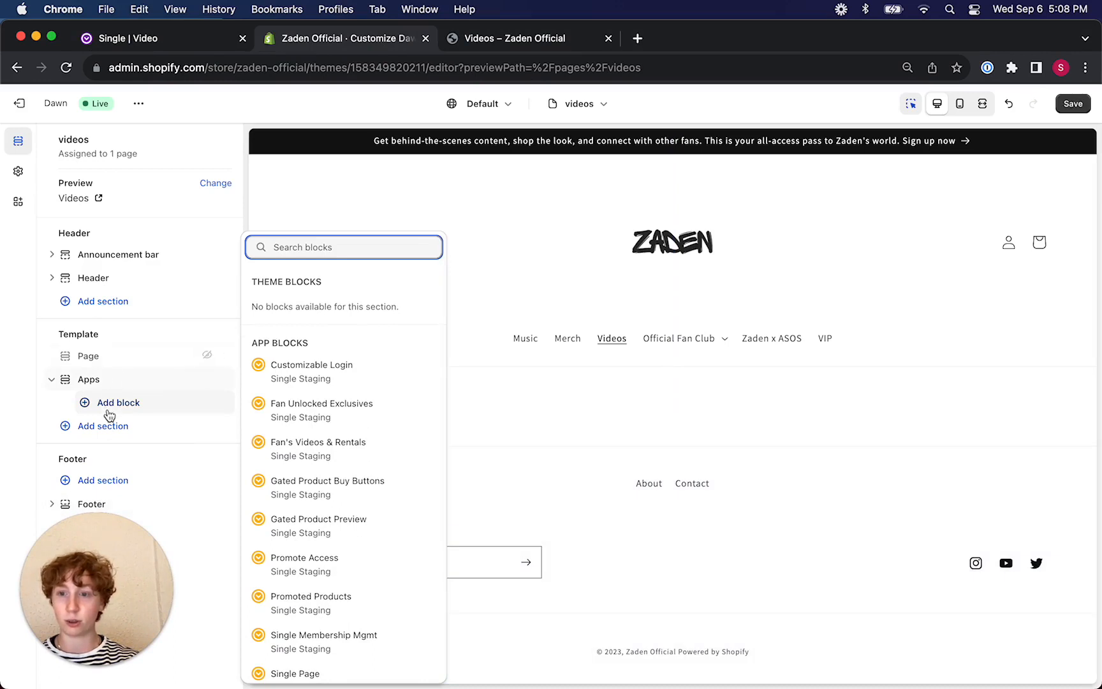
pyautogui.write('si')
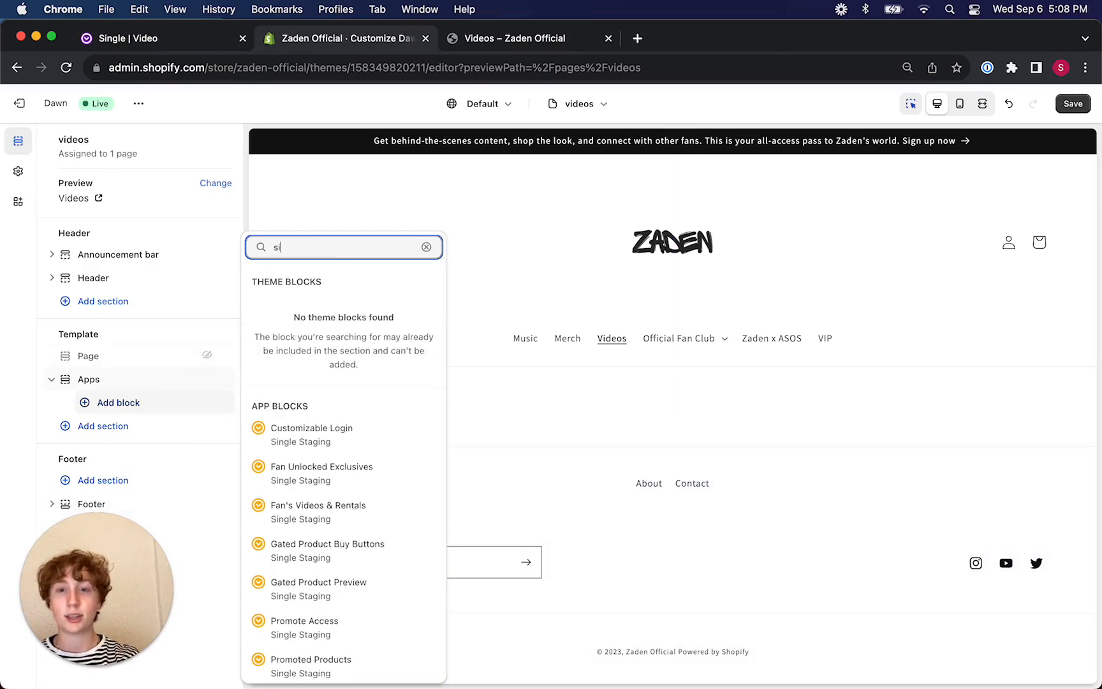
pyautogui.write('single-hosted')
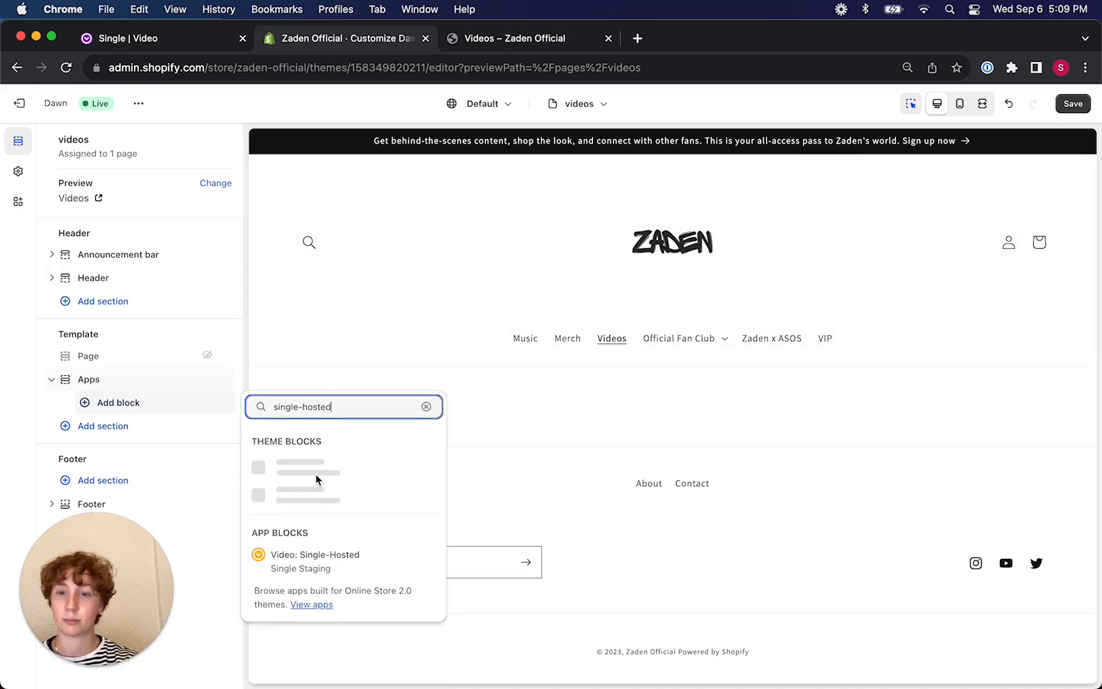
pyautogui.click(314, 555)
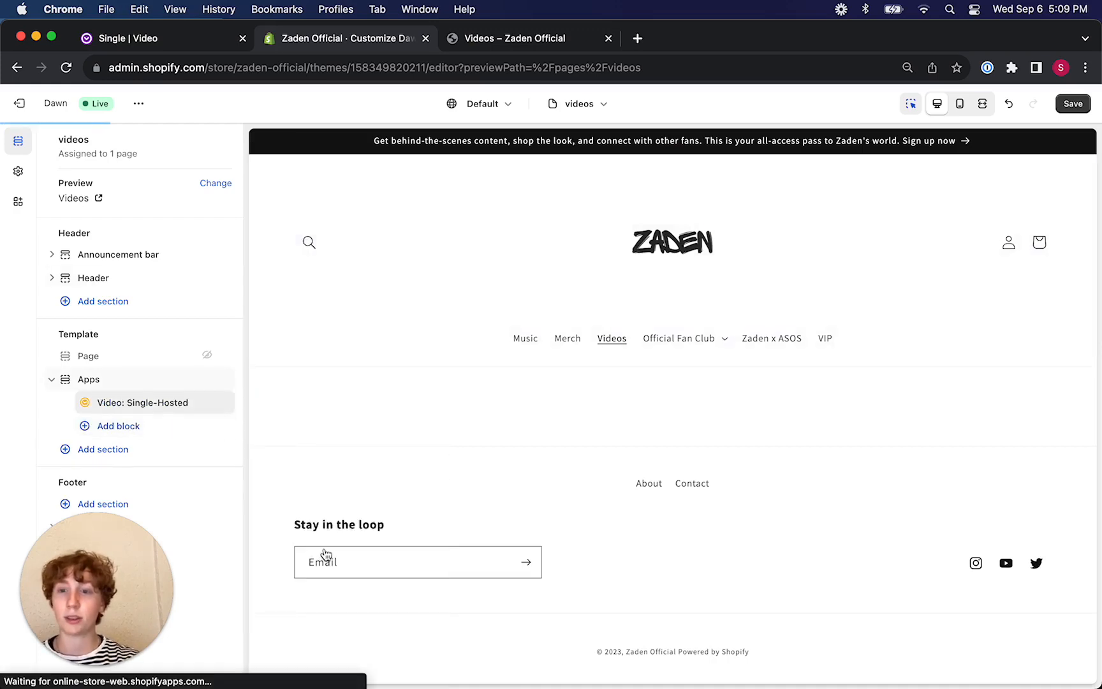
# - Set the block's Single Video Id to 39bb5f16-0456-4a17-b01b-a557ce67578c
pyautogui.click(143, 403)
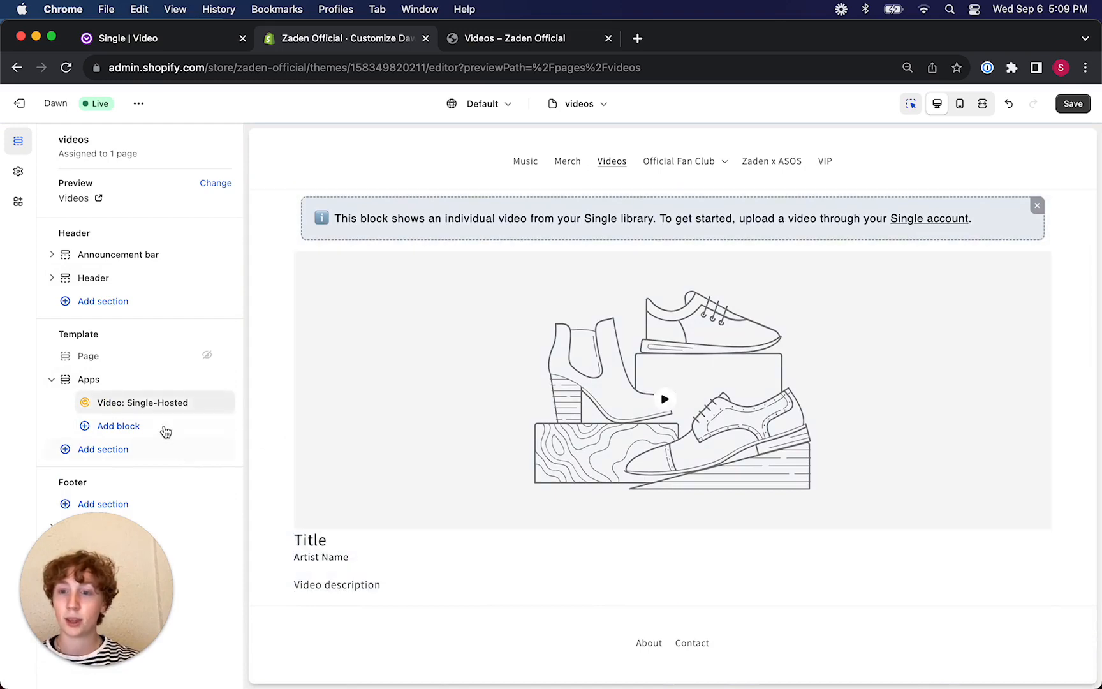
pyautogui.click(145, 402)
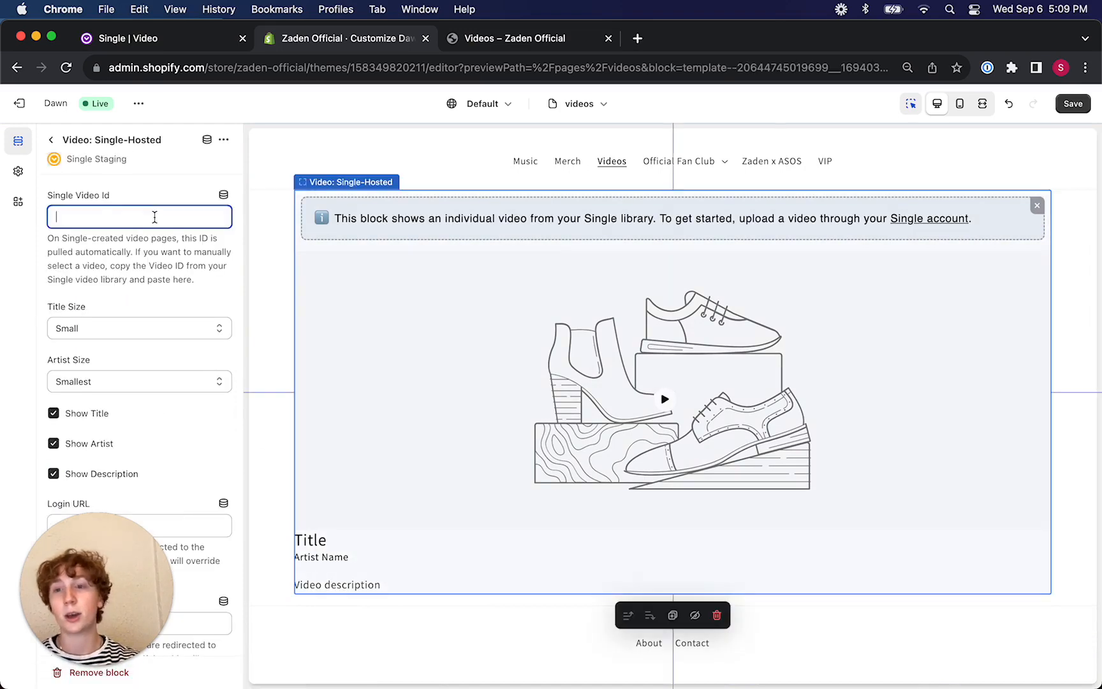
pyautogui.write('39bb5f16-0456-4a17-b01b-a557ce67578c')
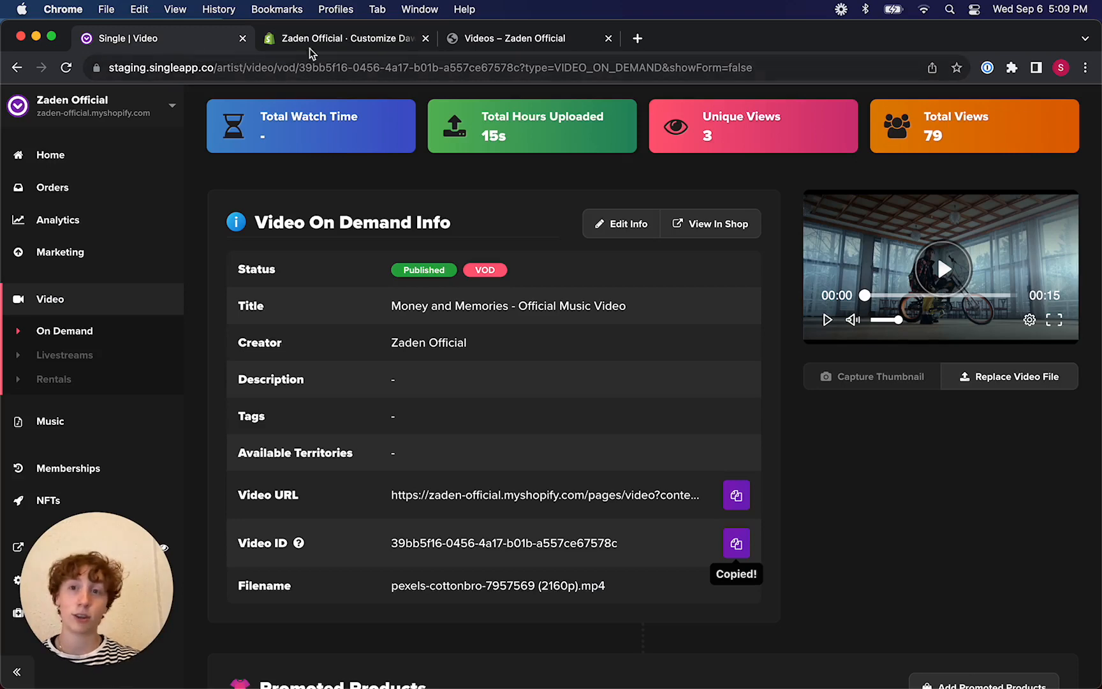
# - Switch to the Single tab and browse the On Demand video library
pyautogui.click(341, 38)
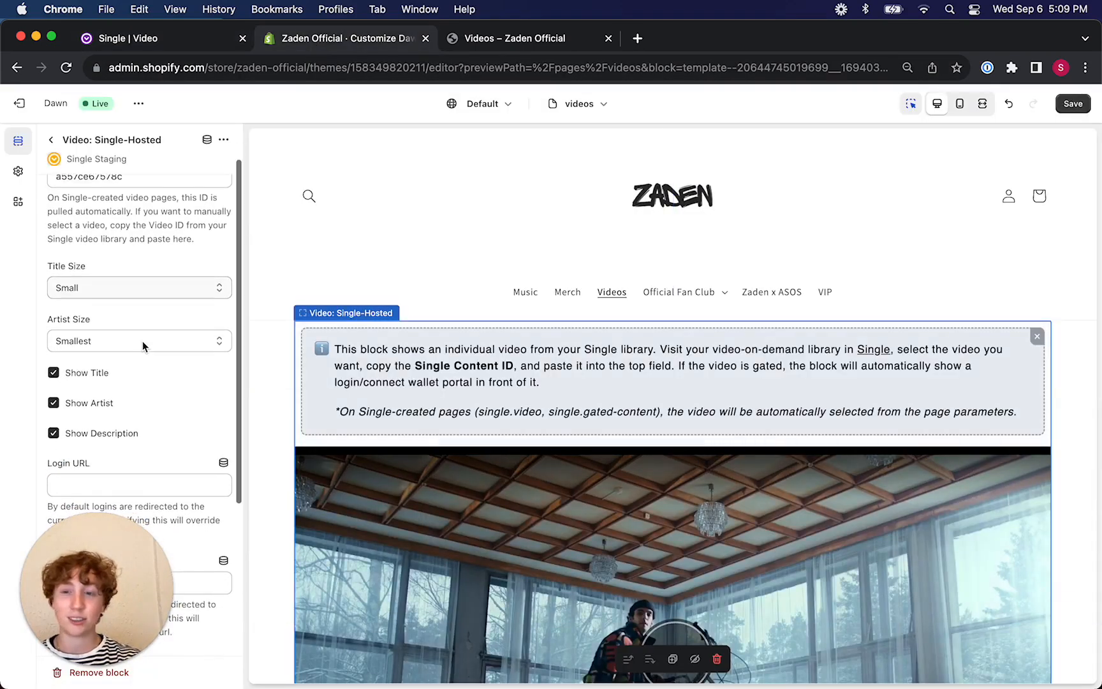
pyautogui.scroll(-3)
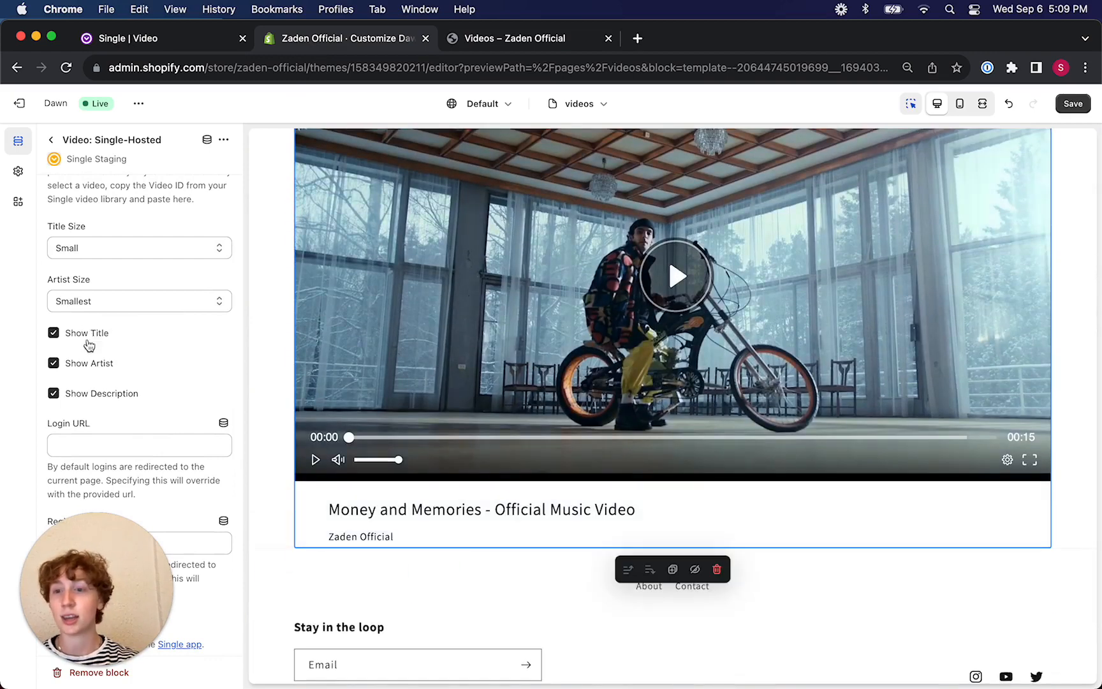
pyautogui.moveTo(88, 395)
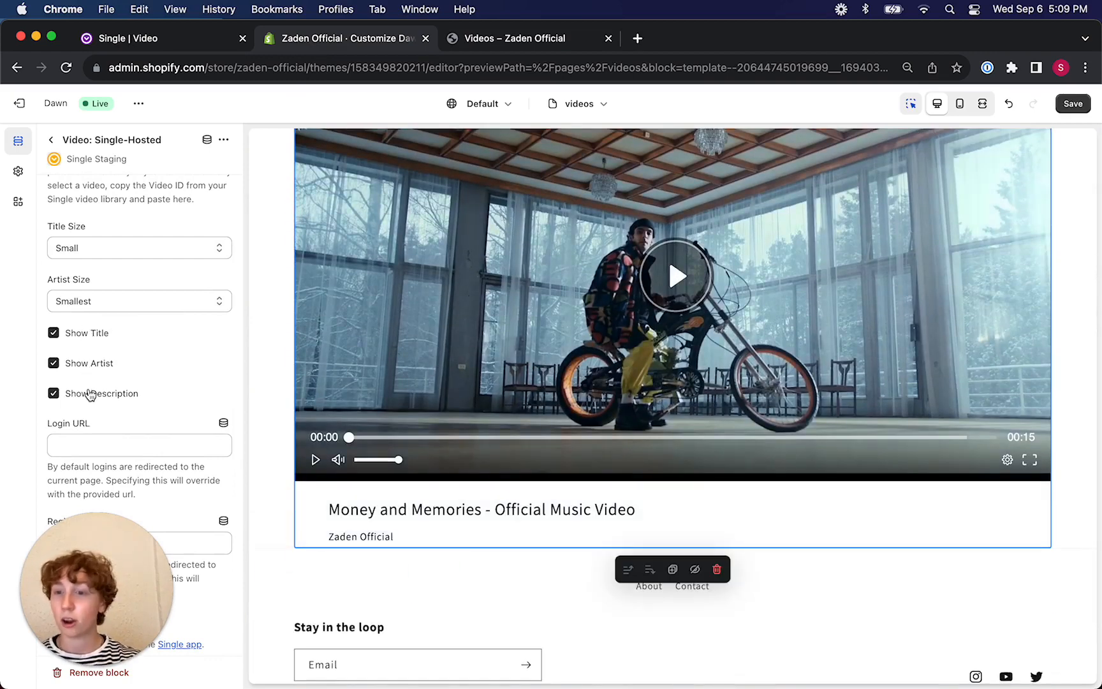
pyautogui.scroll(-3)
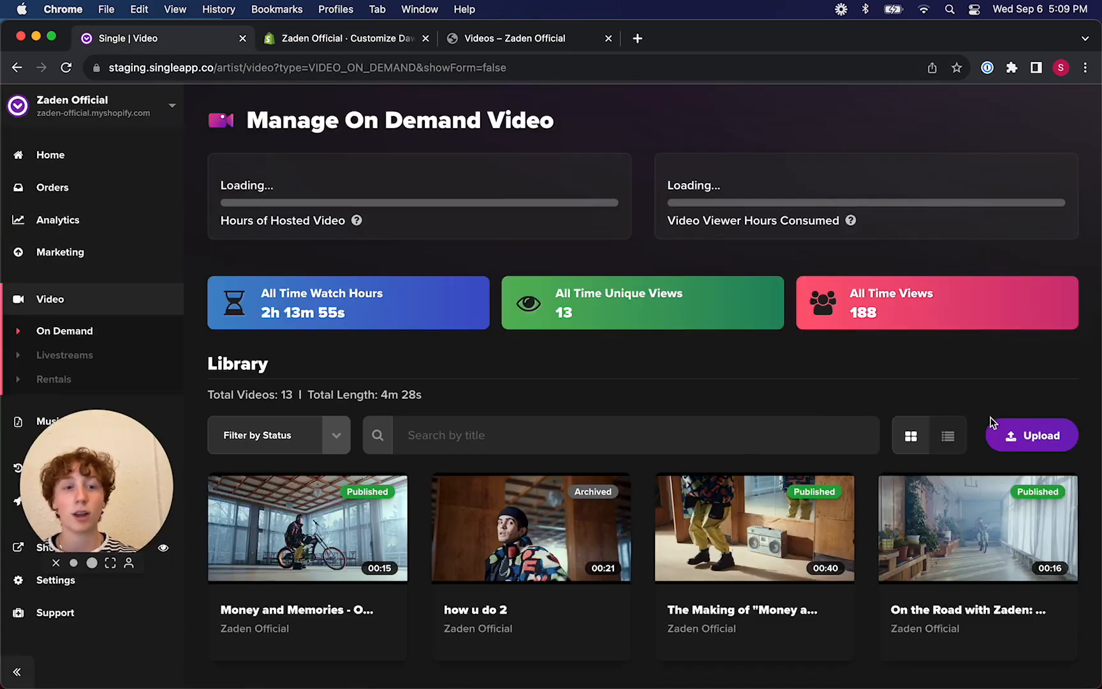
# - Show the library as a list, find the #bts videos and inspect Choreography Breakdown's tag
pyautogui.click(946, 435)
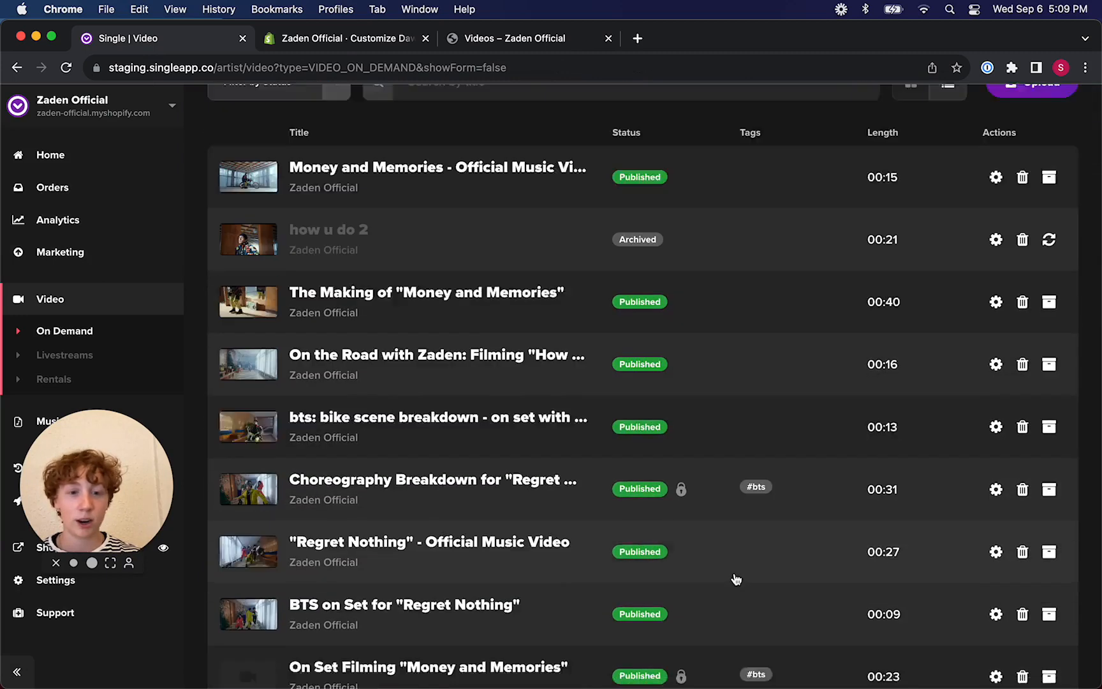
pyautogui.scroll(-3)
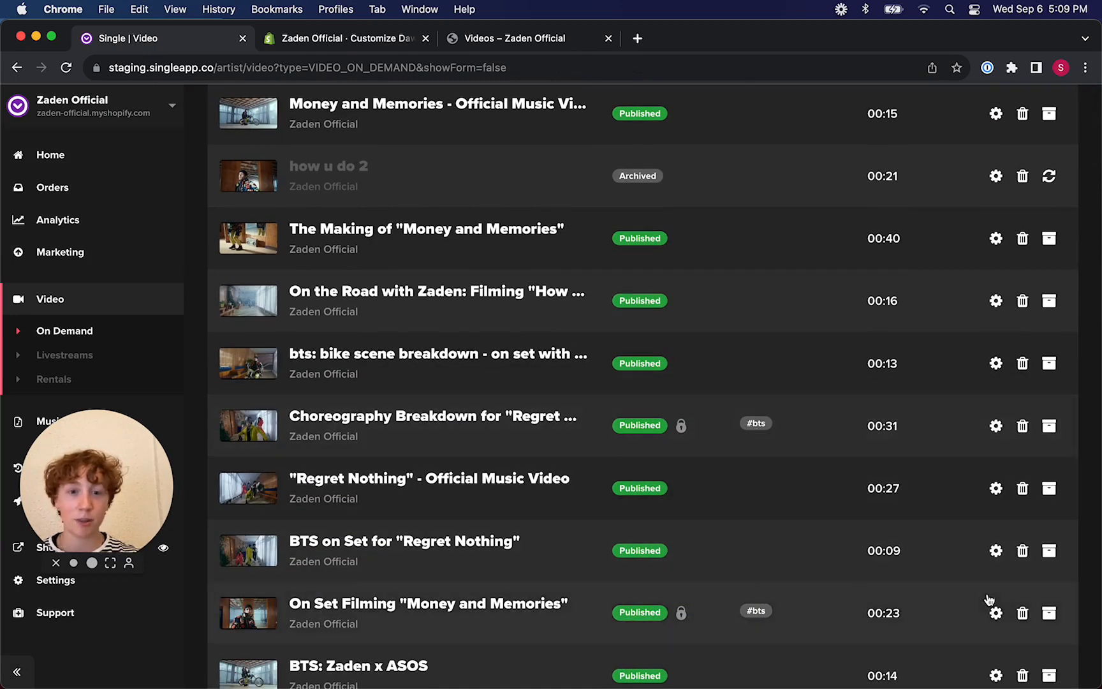
pyautogui.scroll(-3)
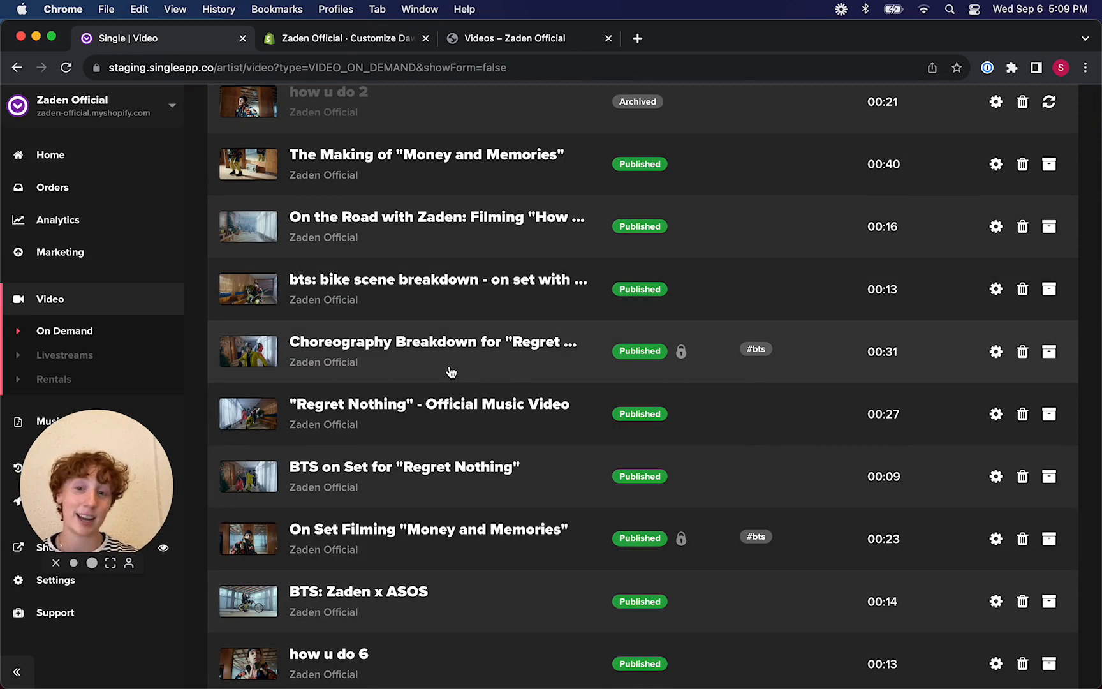
pyautogui.click(433, 342)
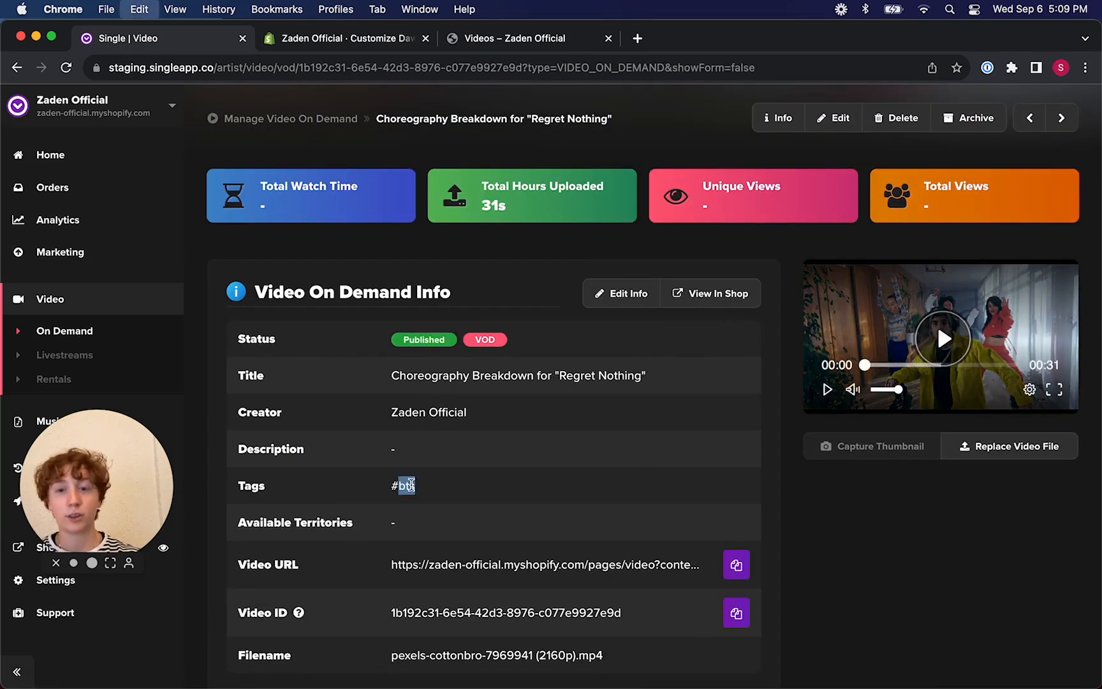
pyautogui.click(339, 38)
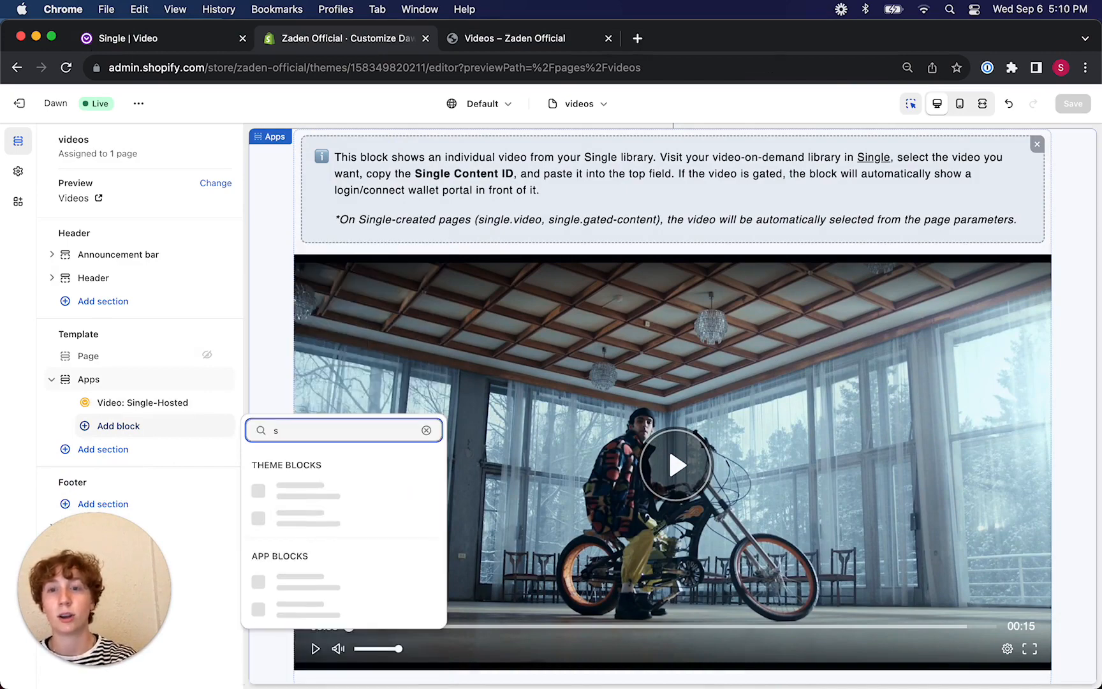
# - Add a Video Collection block below the music video and turn off All Videos
pyautogui.write('collection')
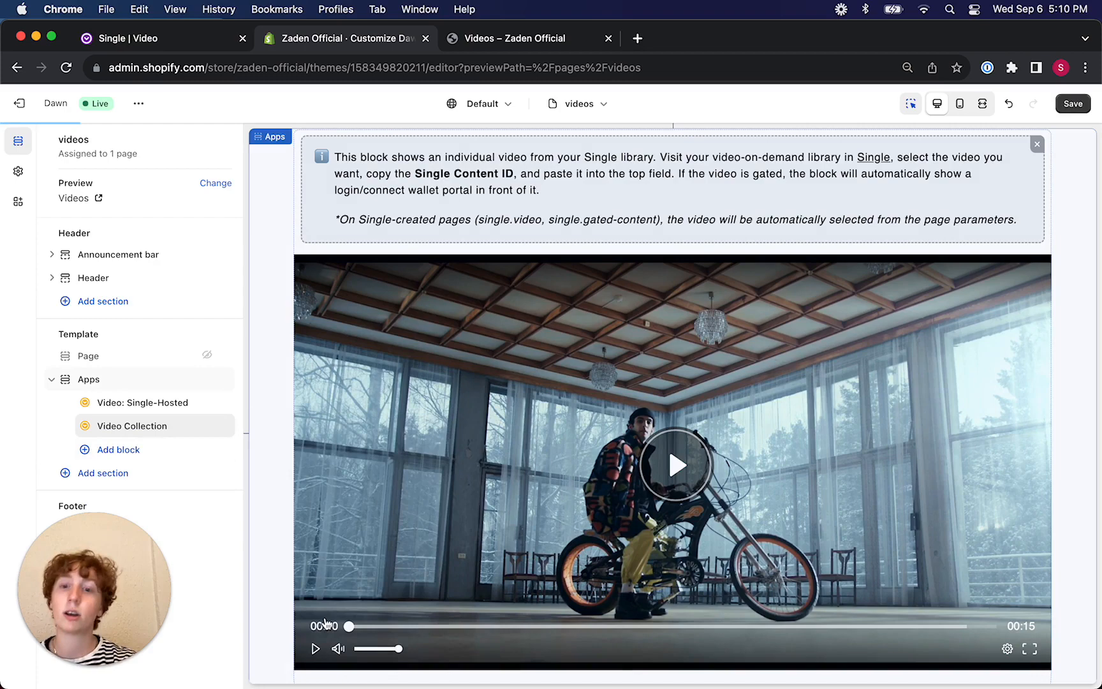
pyautogui.click(130, 426)
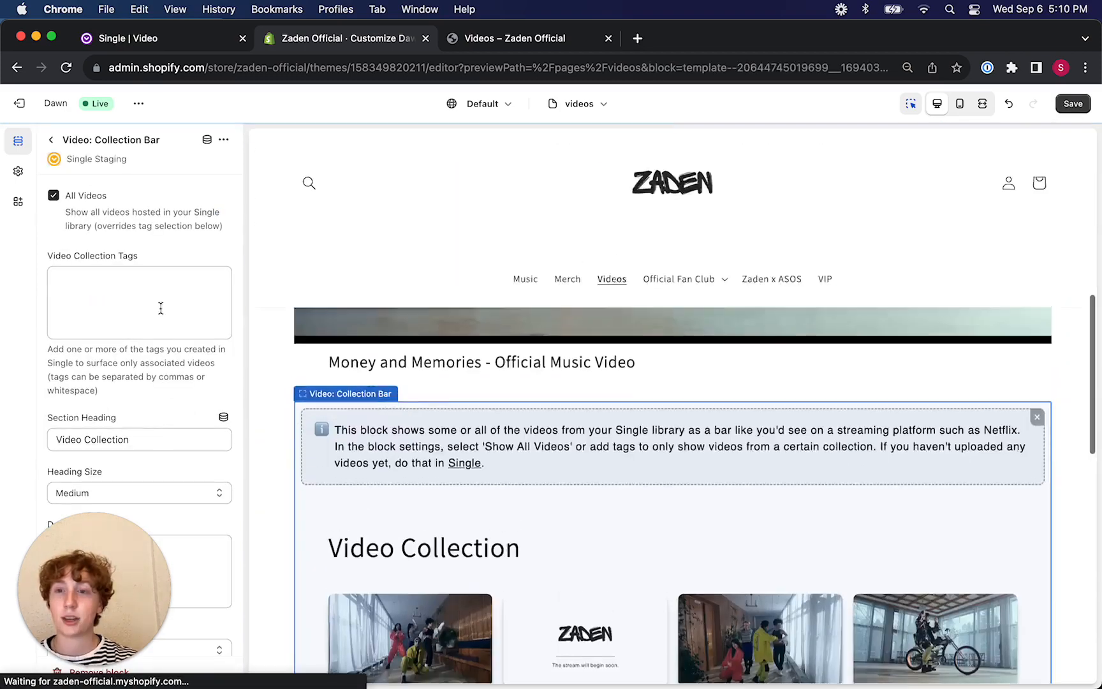
pyautogui.scroll(-3)
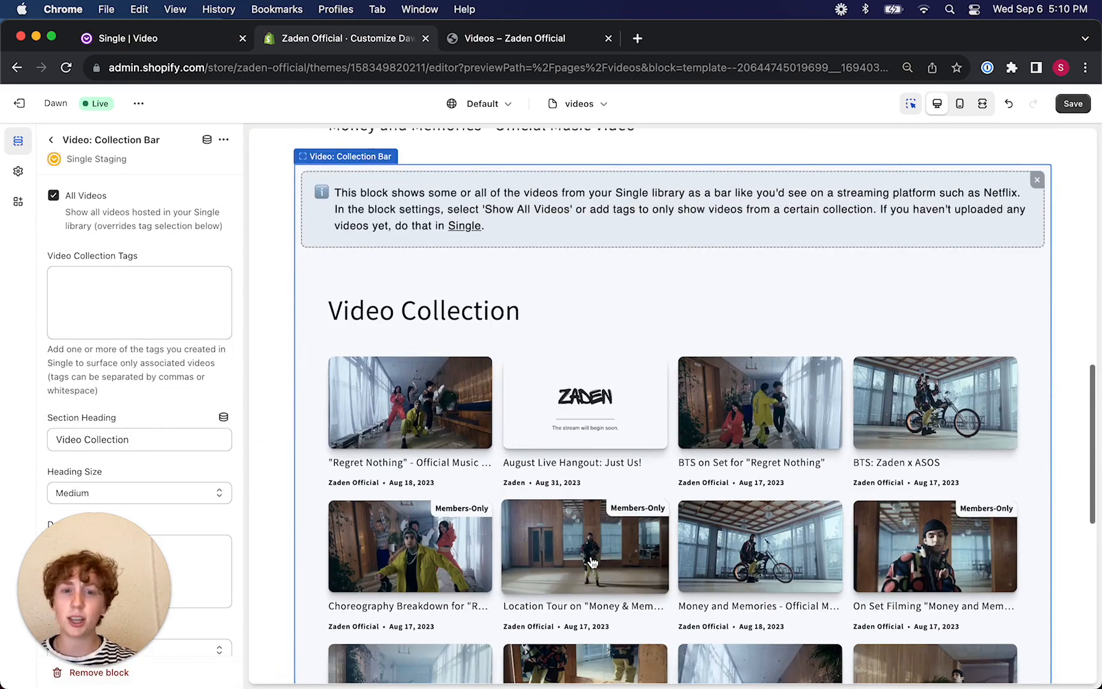
pyautogui.scroll(-3)
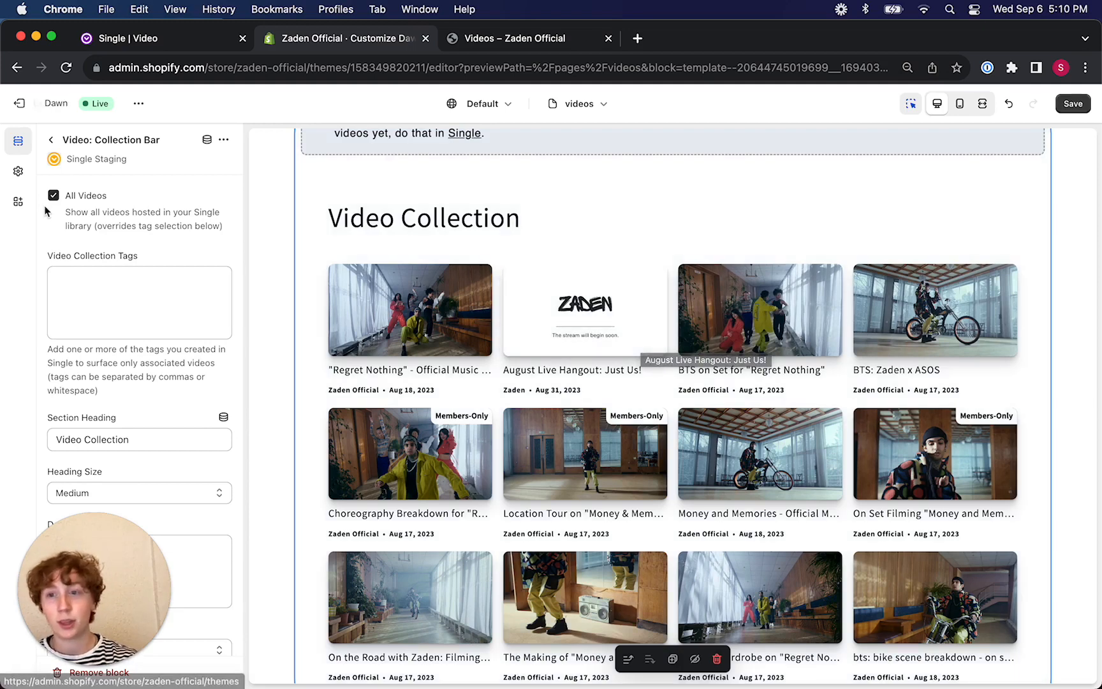
pyautogui.click(54, 195)
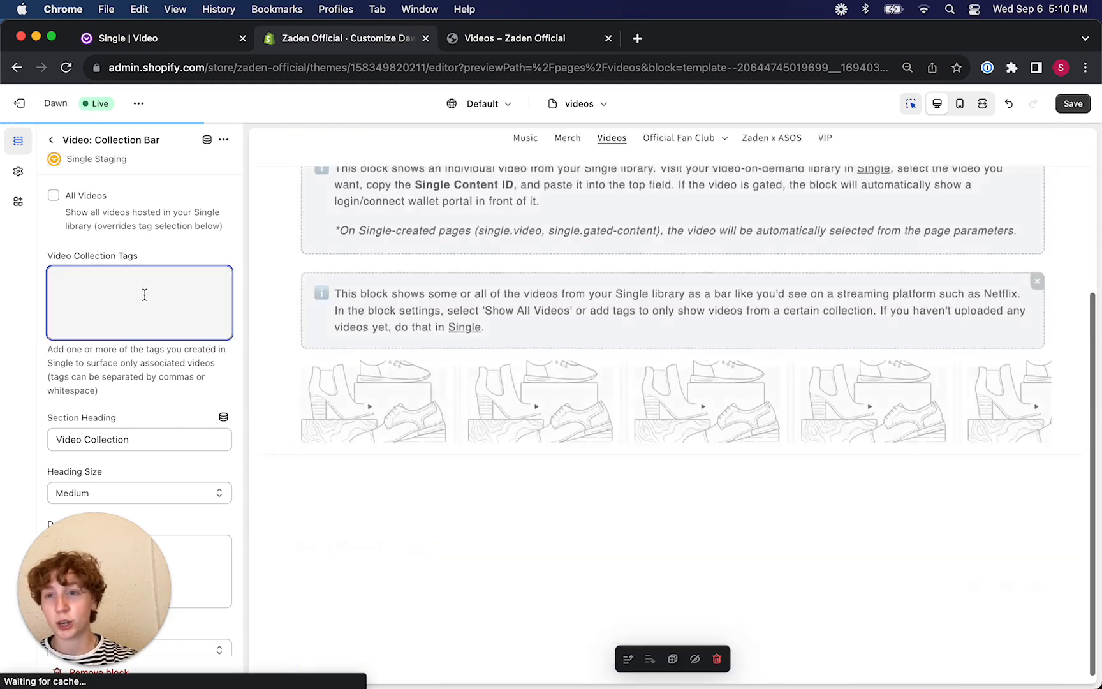
# - Filter the collection by tag bts, limit it to 3 videos in 3 desktop columns
pyautogui.write('bts')
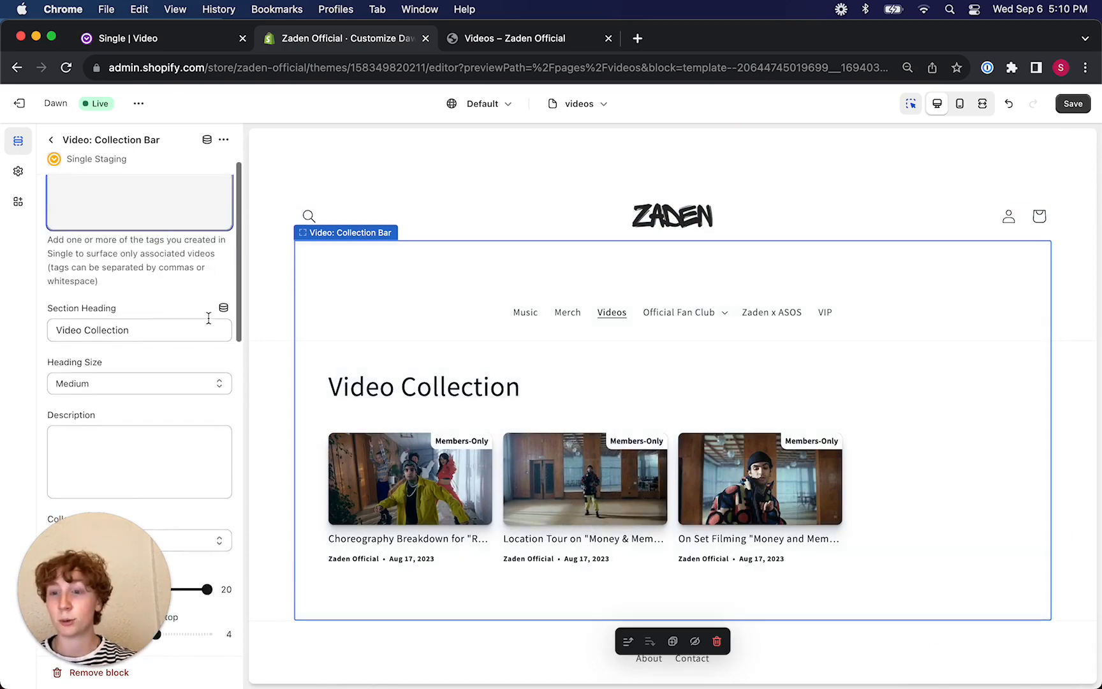
pyautogui.scroll(-3)
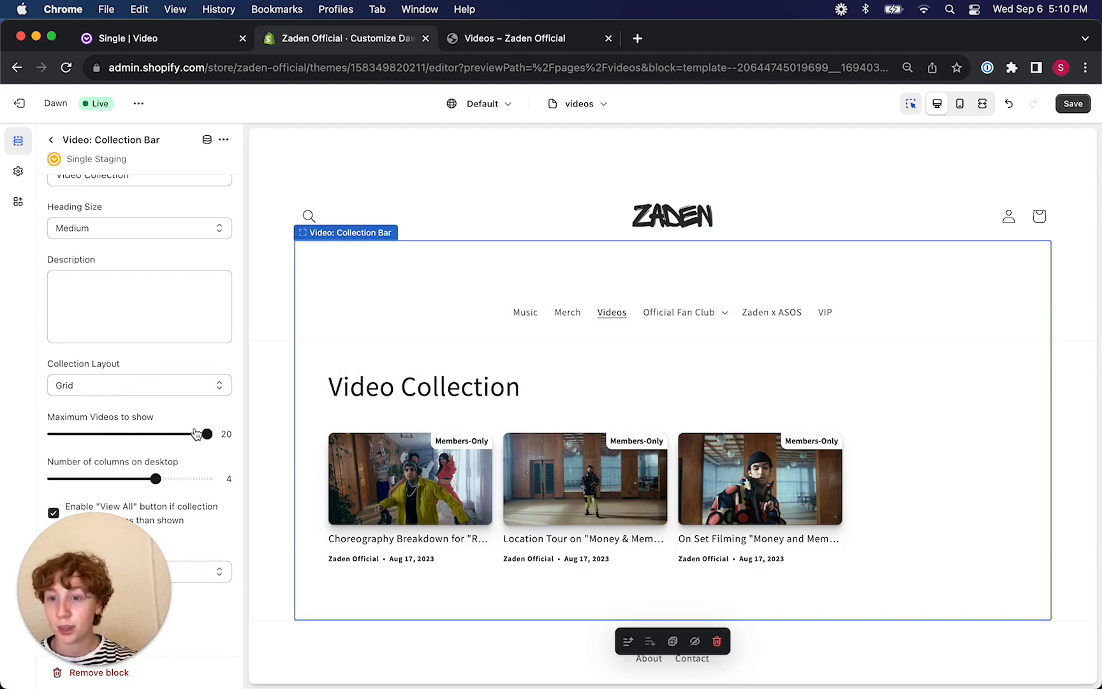
pyautogui.moveTo(200, 434); pyautogui.dragTo(69, 434)
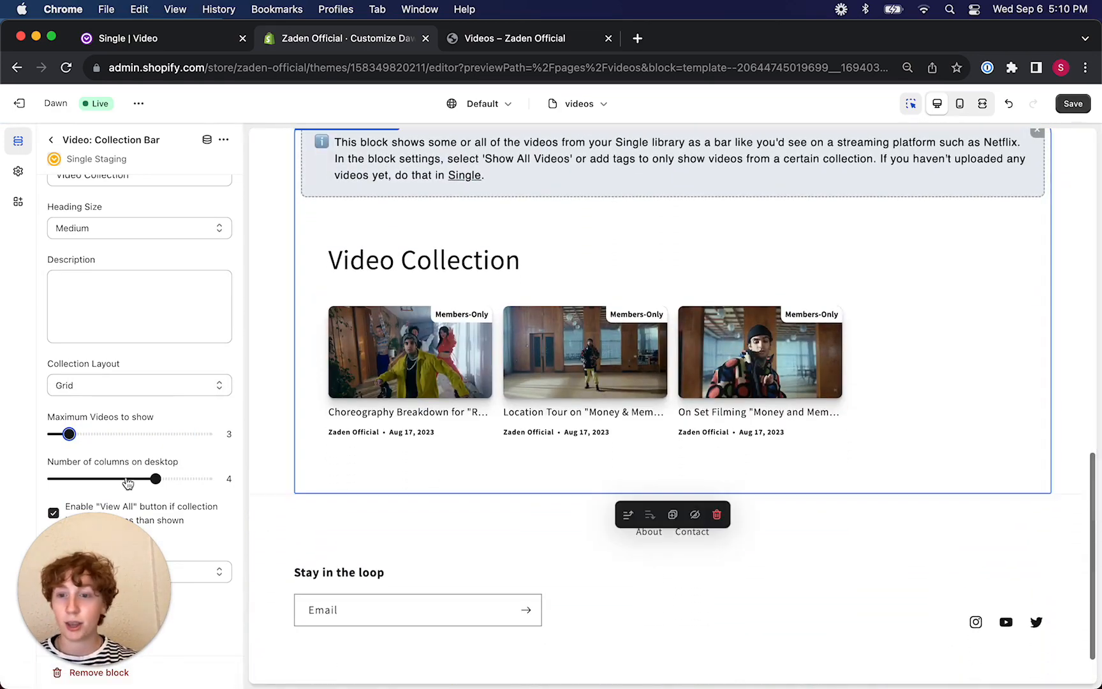
pyautogui.moveTo(154, 479); pyautogui.dragTo(102, 478)
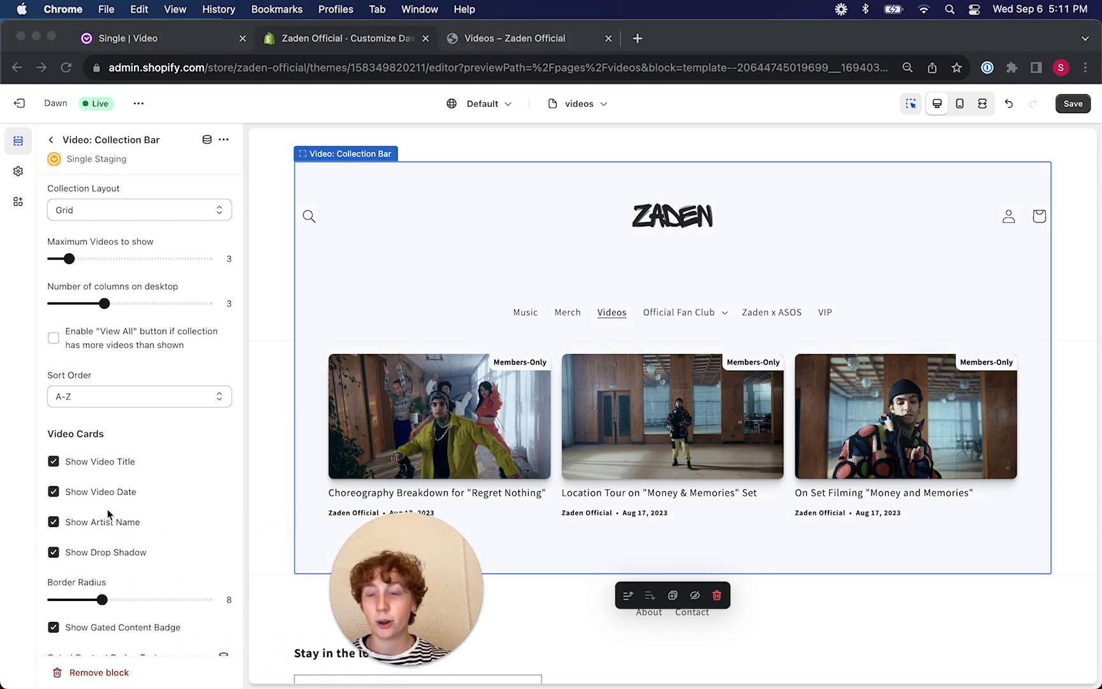
# - Review the Video Cards options and increase the cards' Border Radius
pyautogui.scroll(-3)
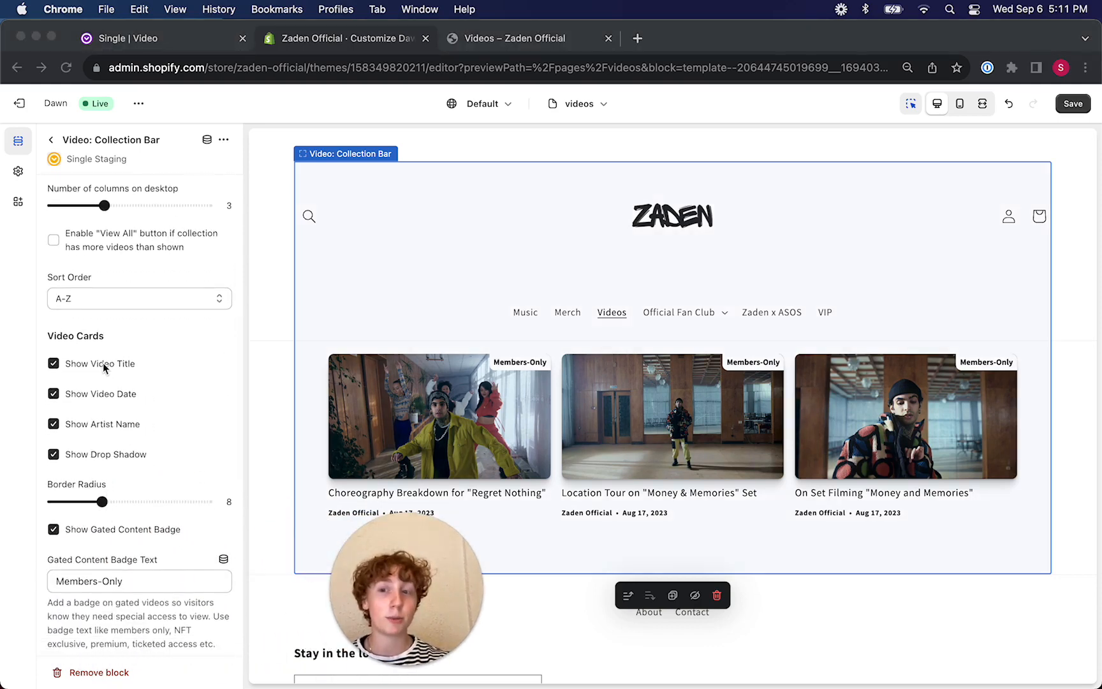
pyautogui.click(54, 395)
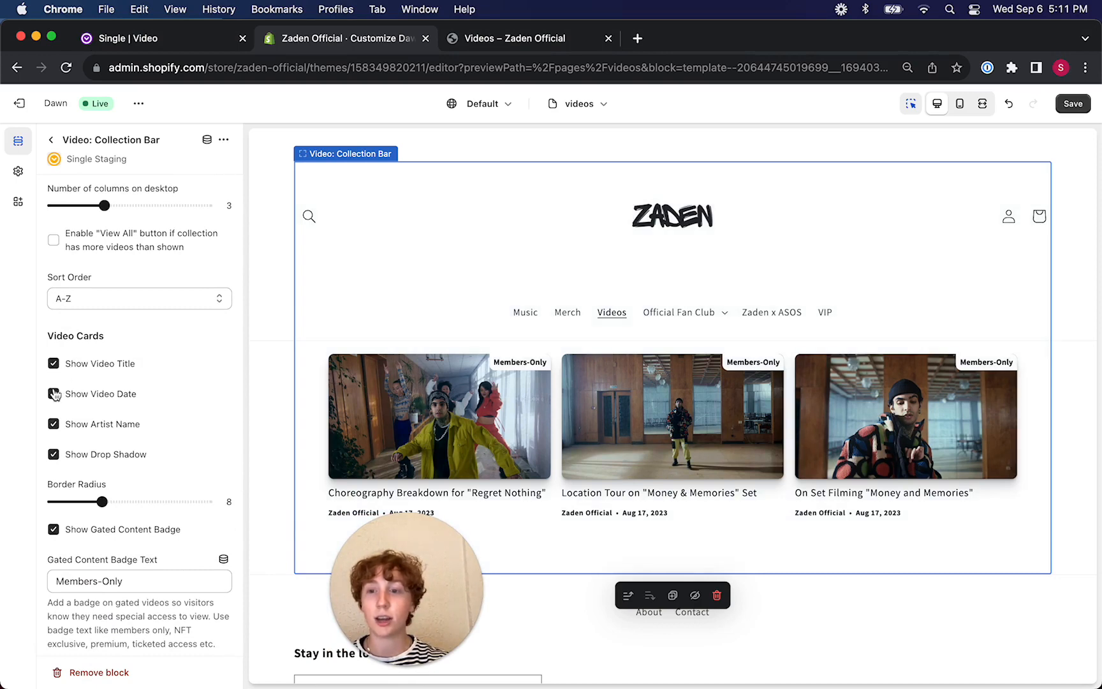
pyautogui.click(53, 395)
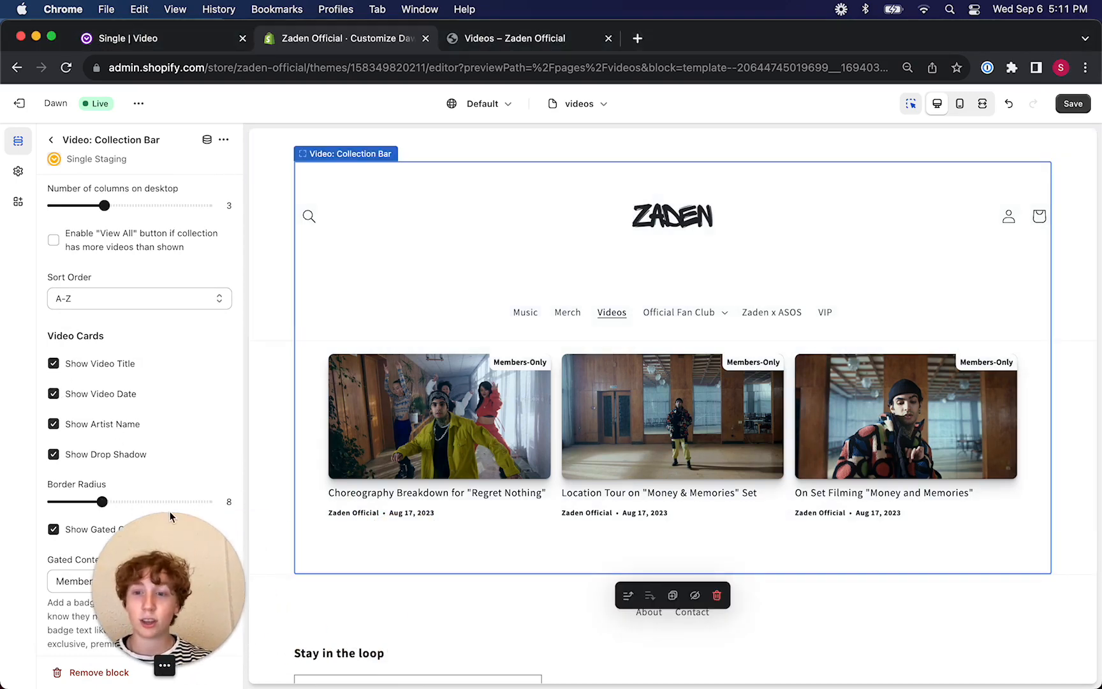
pyautogui.moveTo(101, 501); pyautogui.dragTo(163, 502)
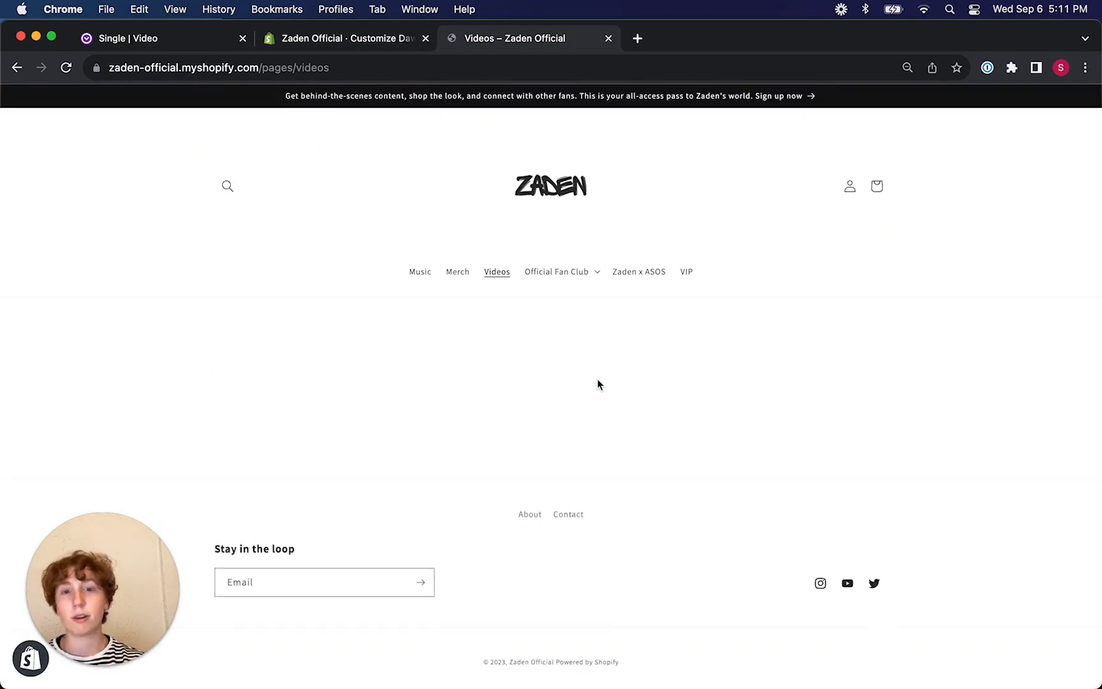
# - Check the live Videos page layout, then return to the theme editor tab
pyautogui.scroll(-3)
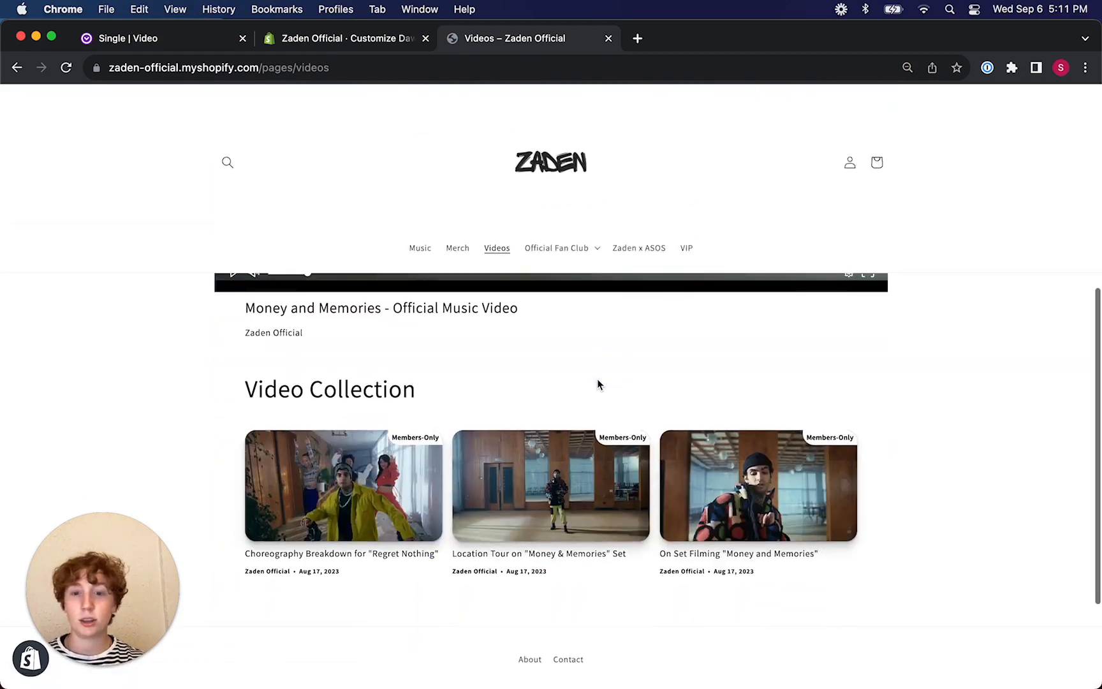
pyautogui.scroll(3)
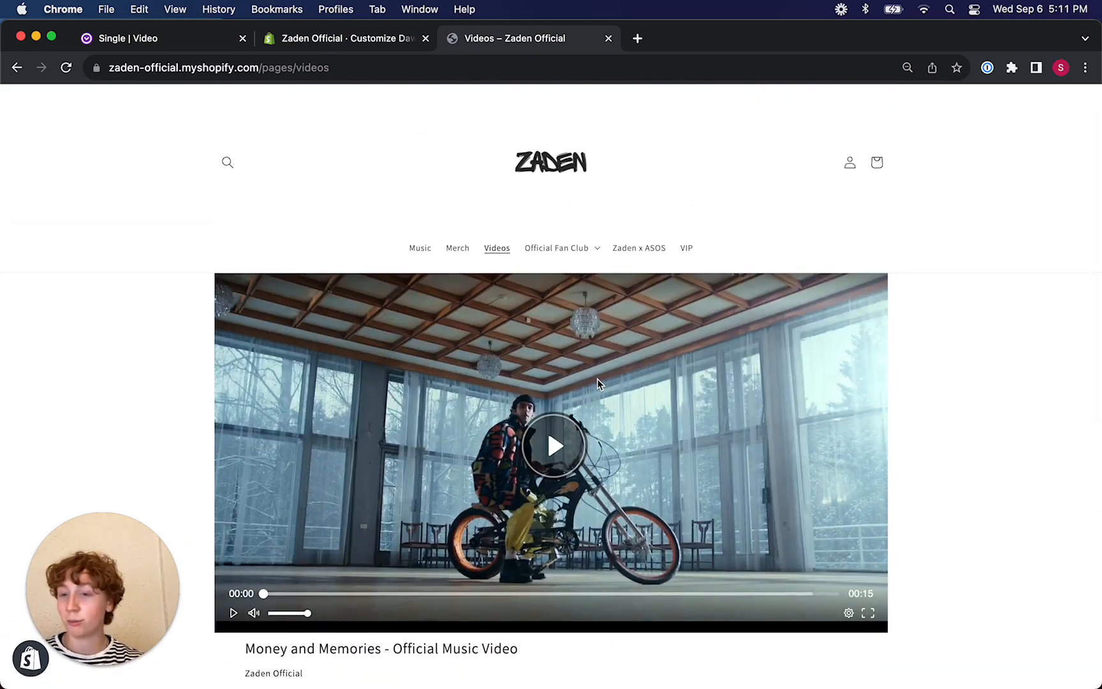
pyautogui.click(343, 38)
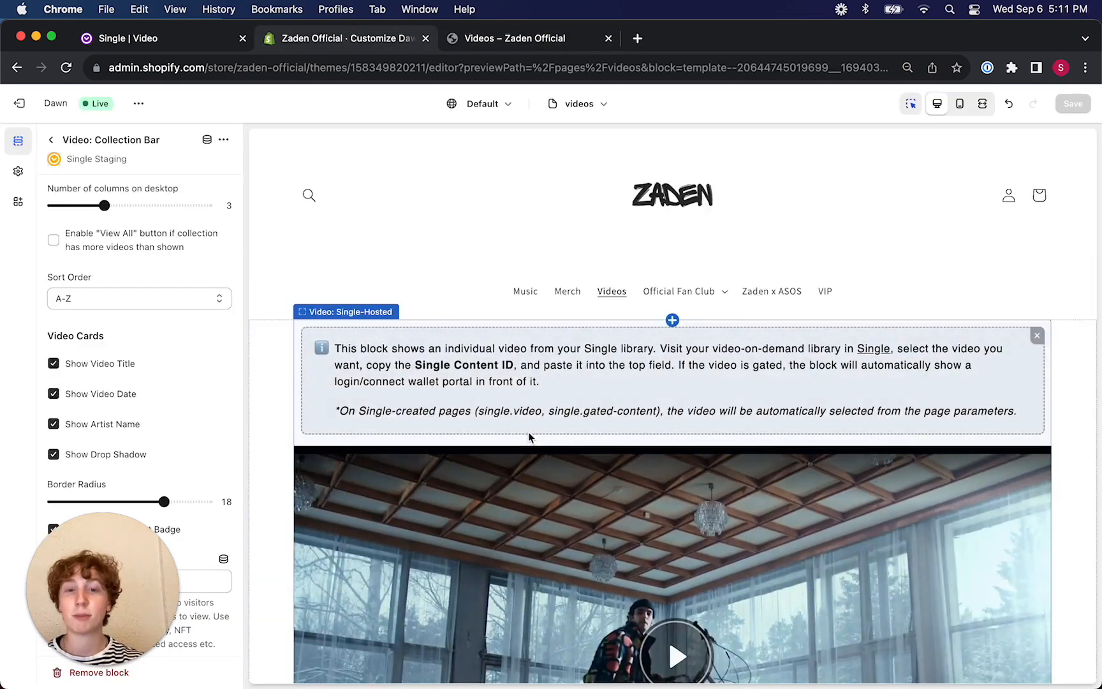